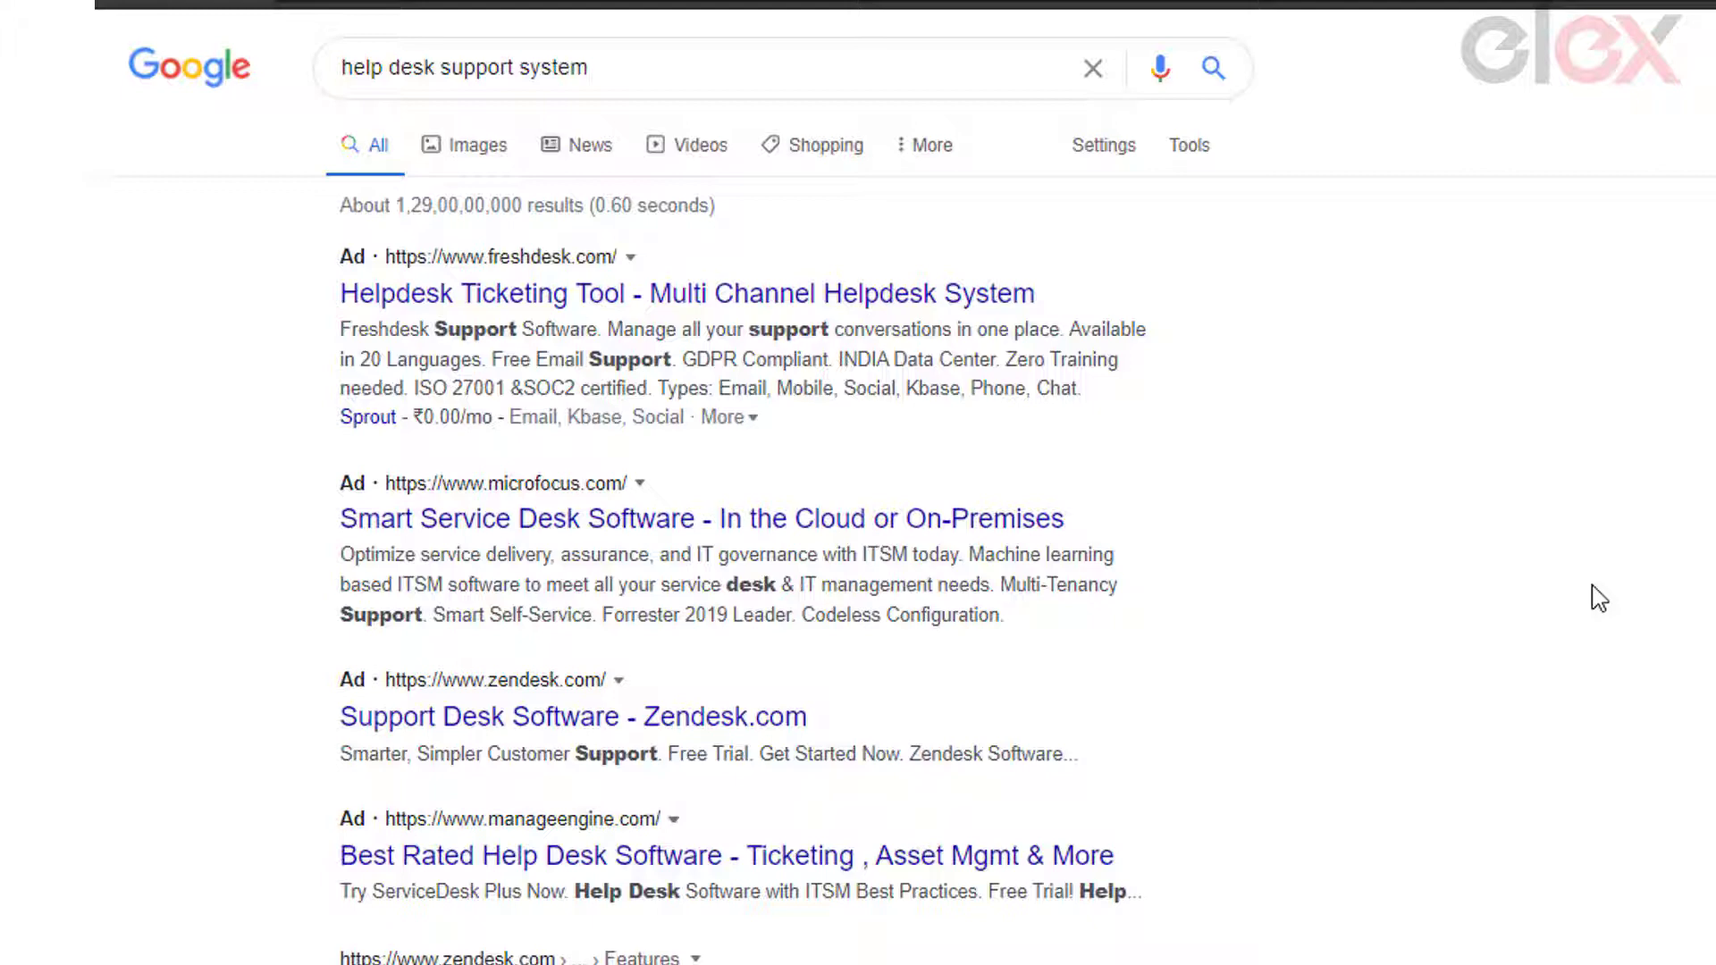
Scroll through the support page to reach the request form fields.
scroll(down, 3)
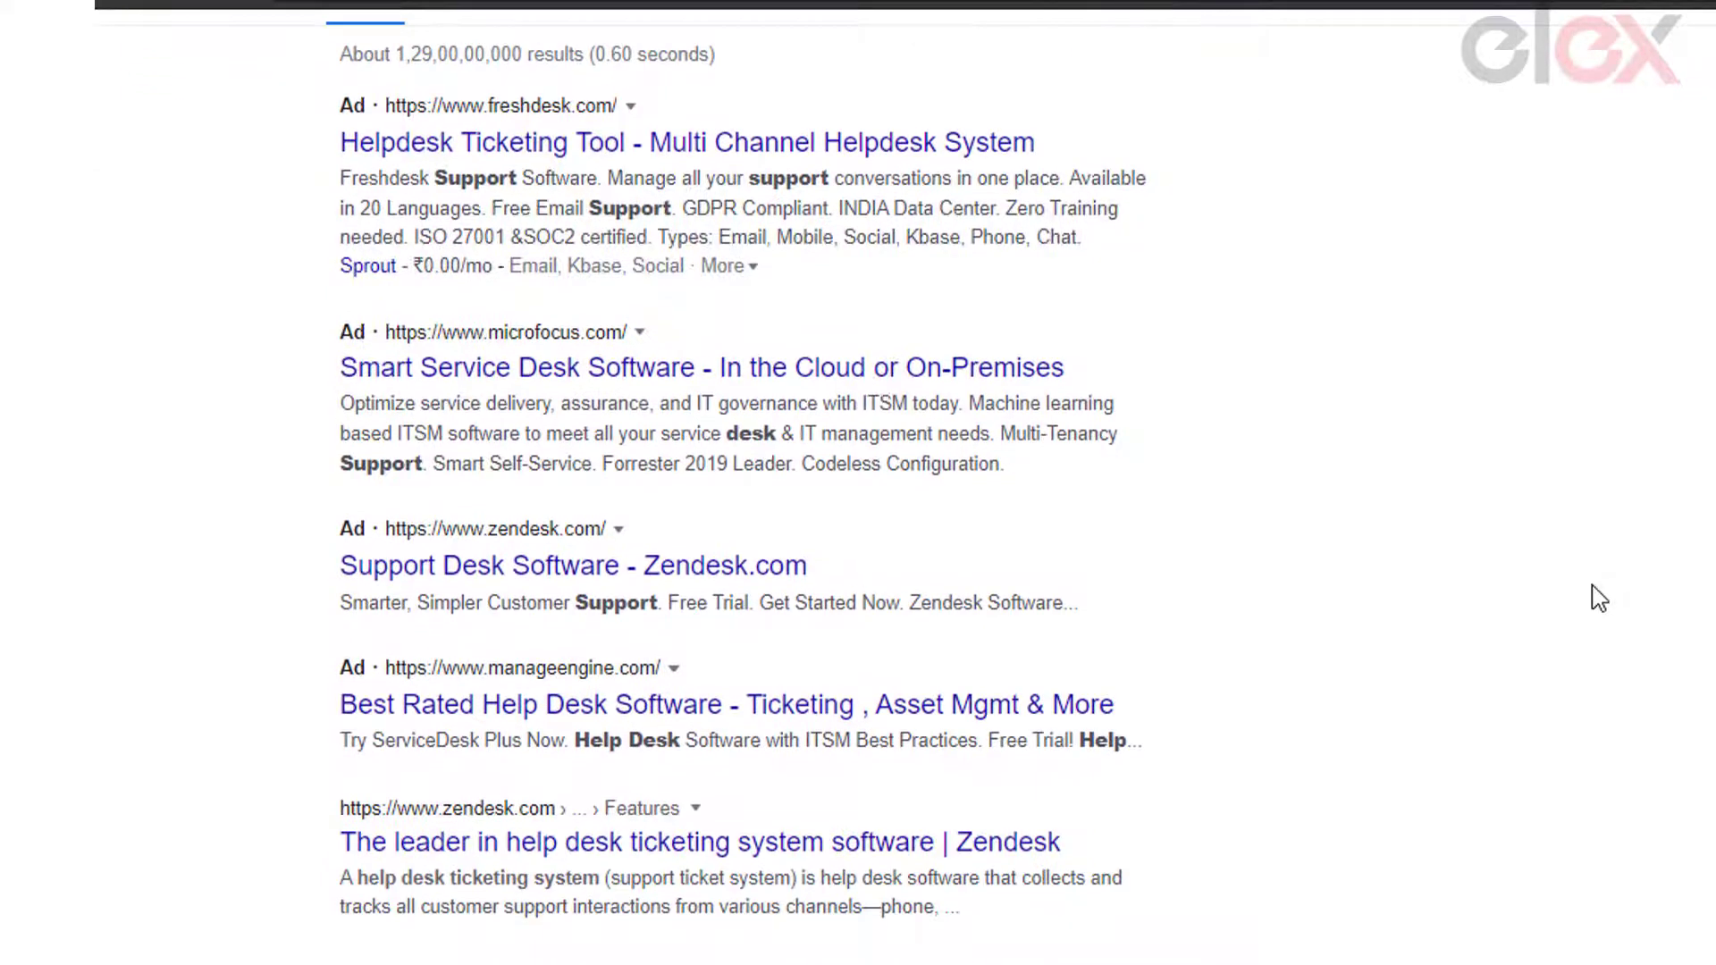
scroll(down, 3)
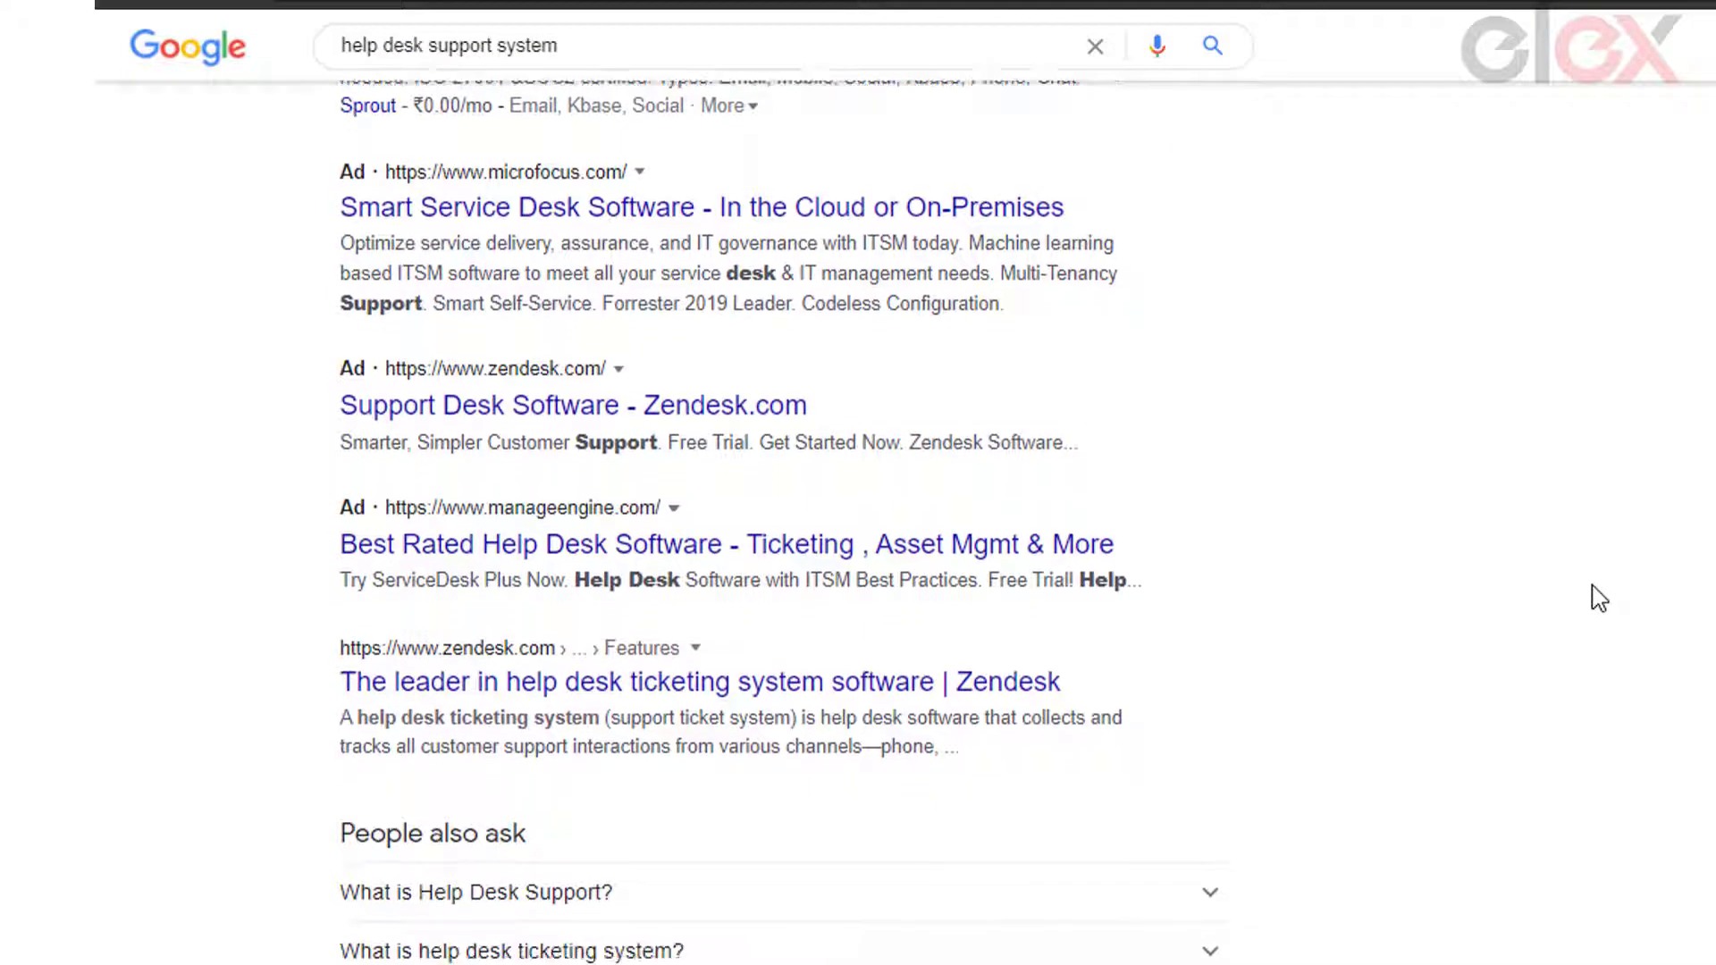
scroll(down, 3)
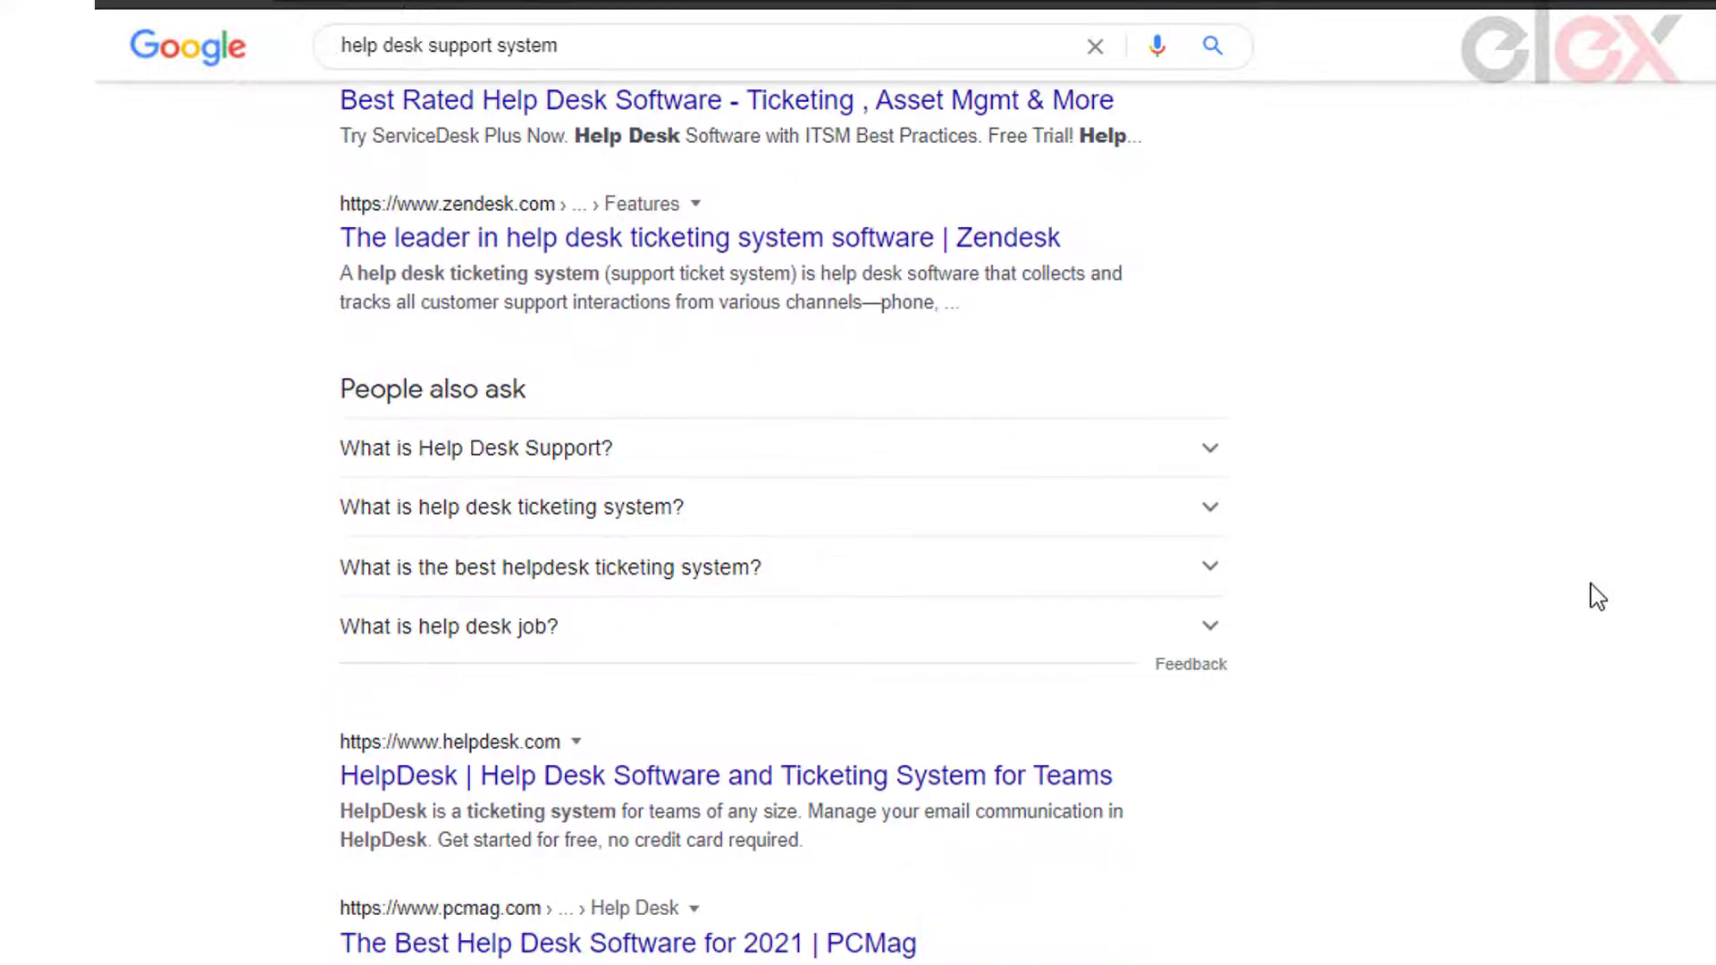
scroll(down, 3)
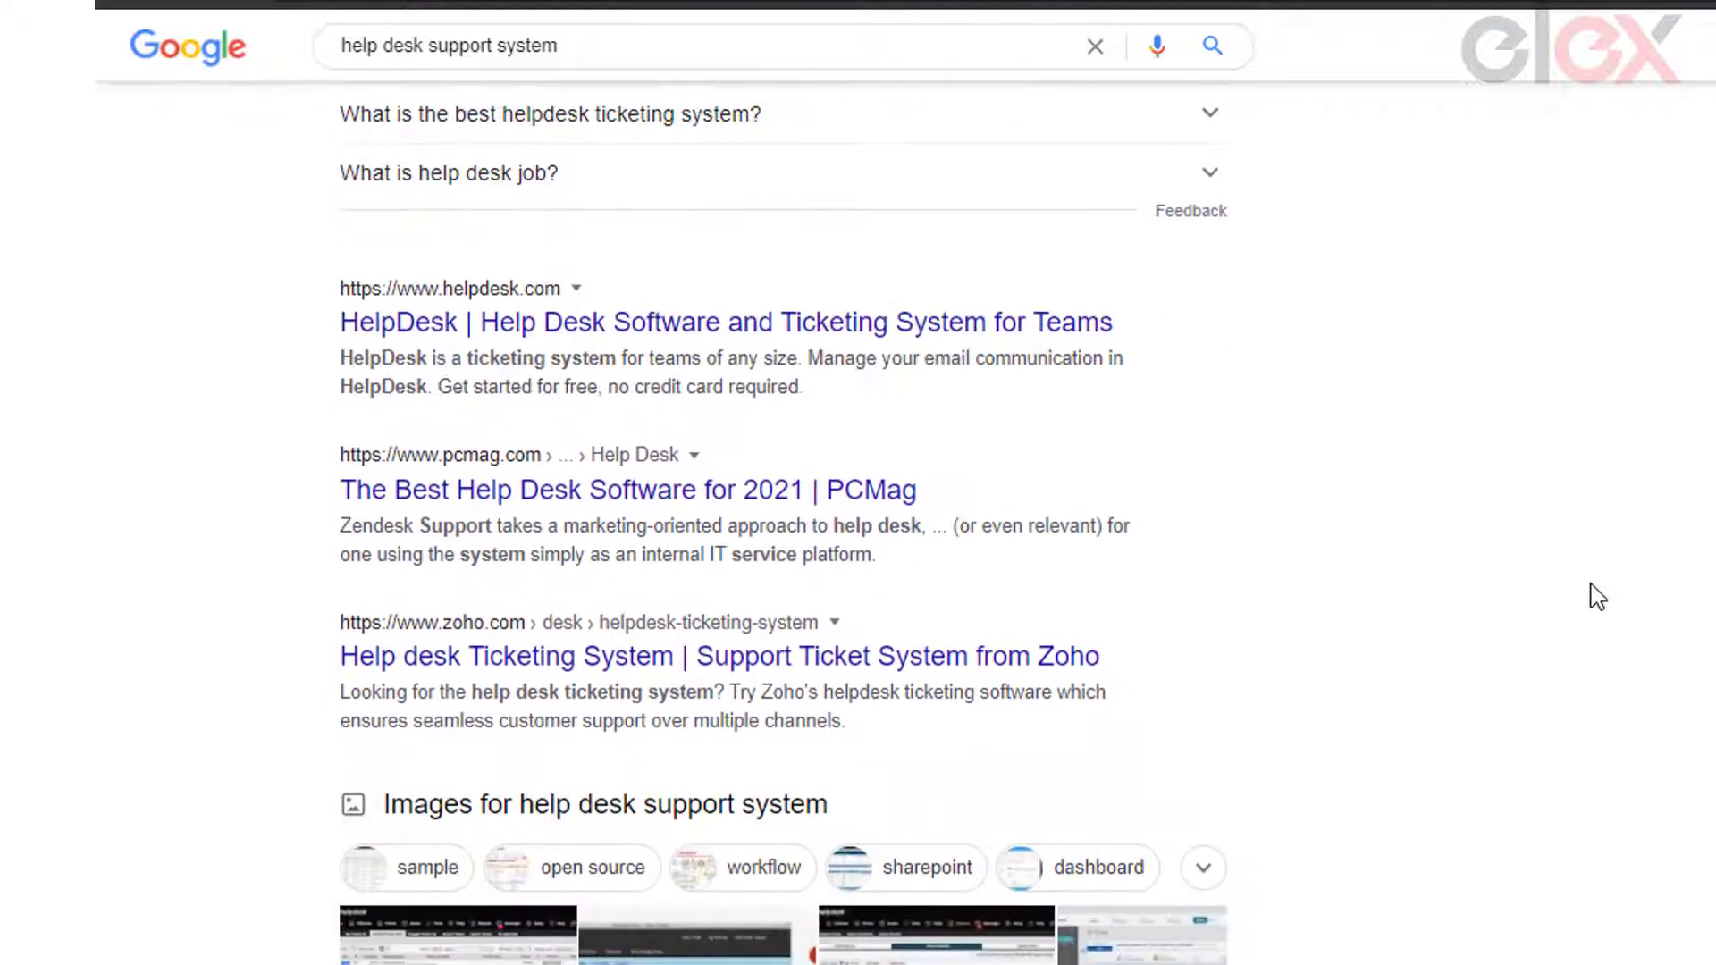
scroll(down, 3)
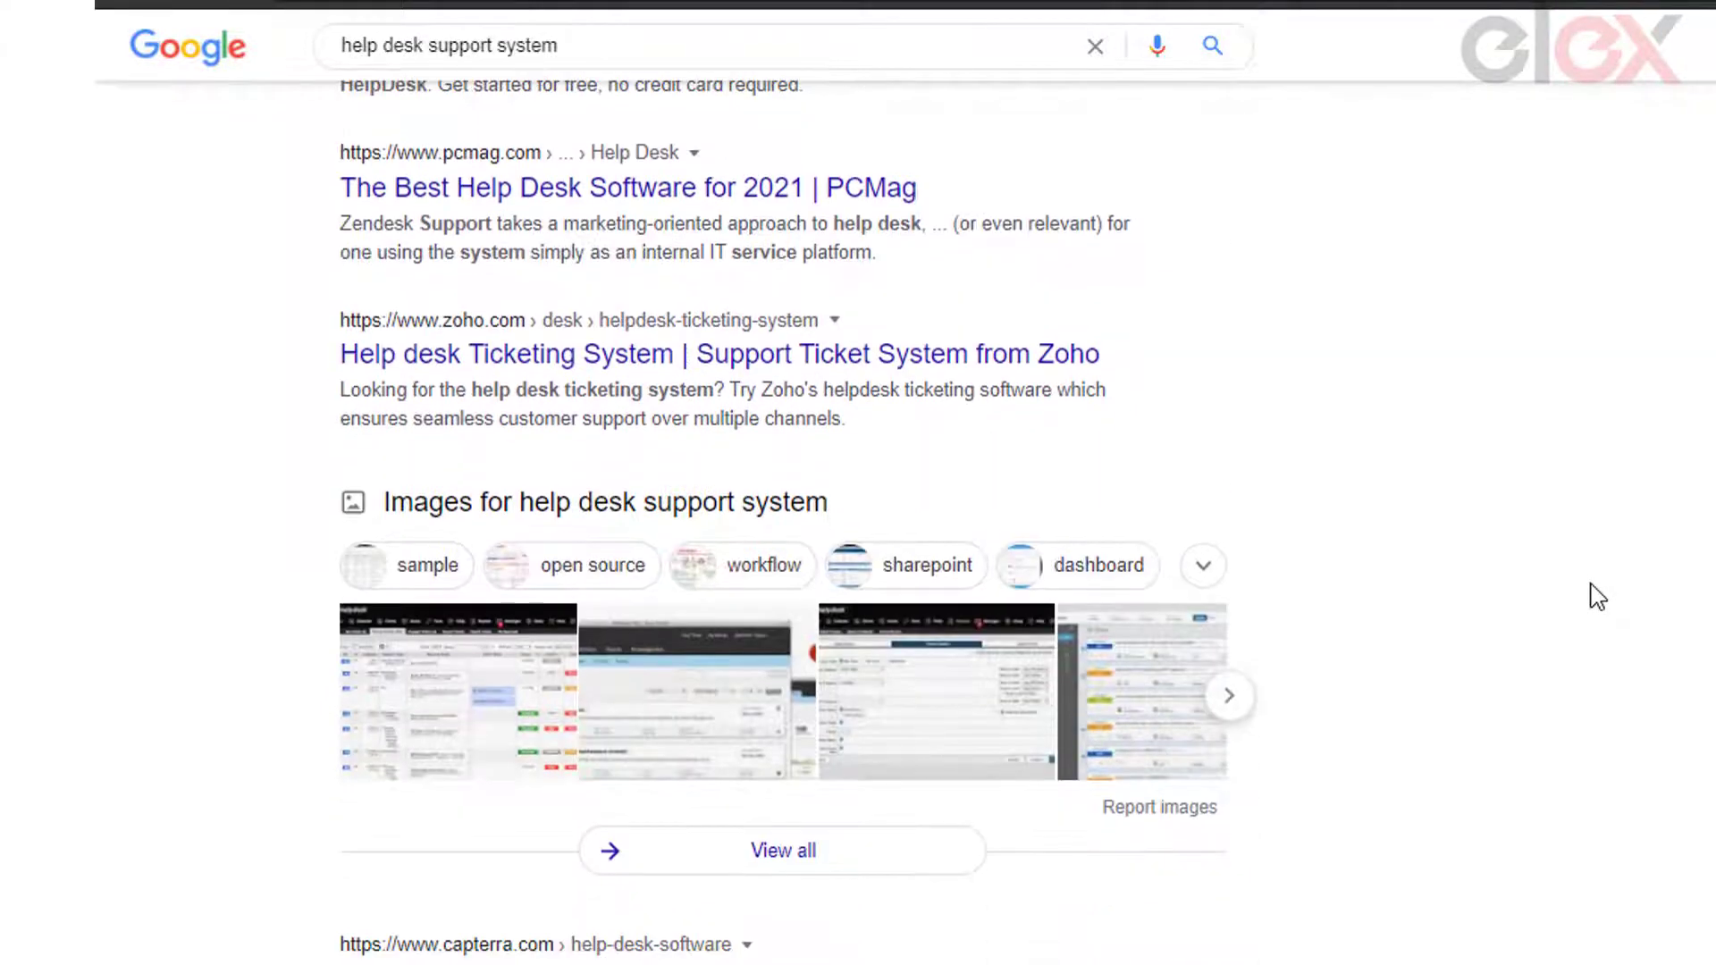
scroll(down, 3)
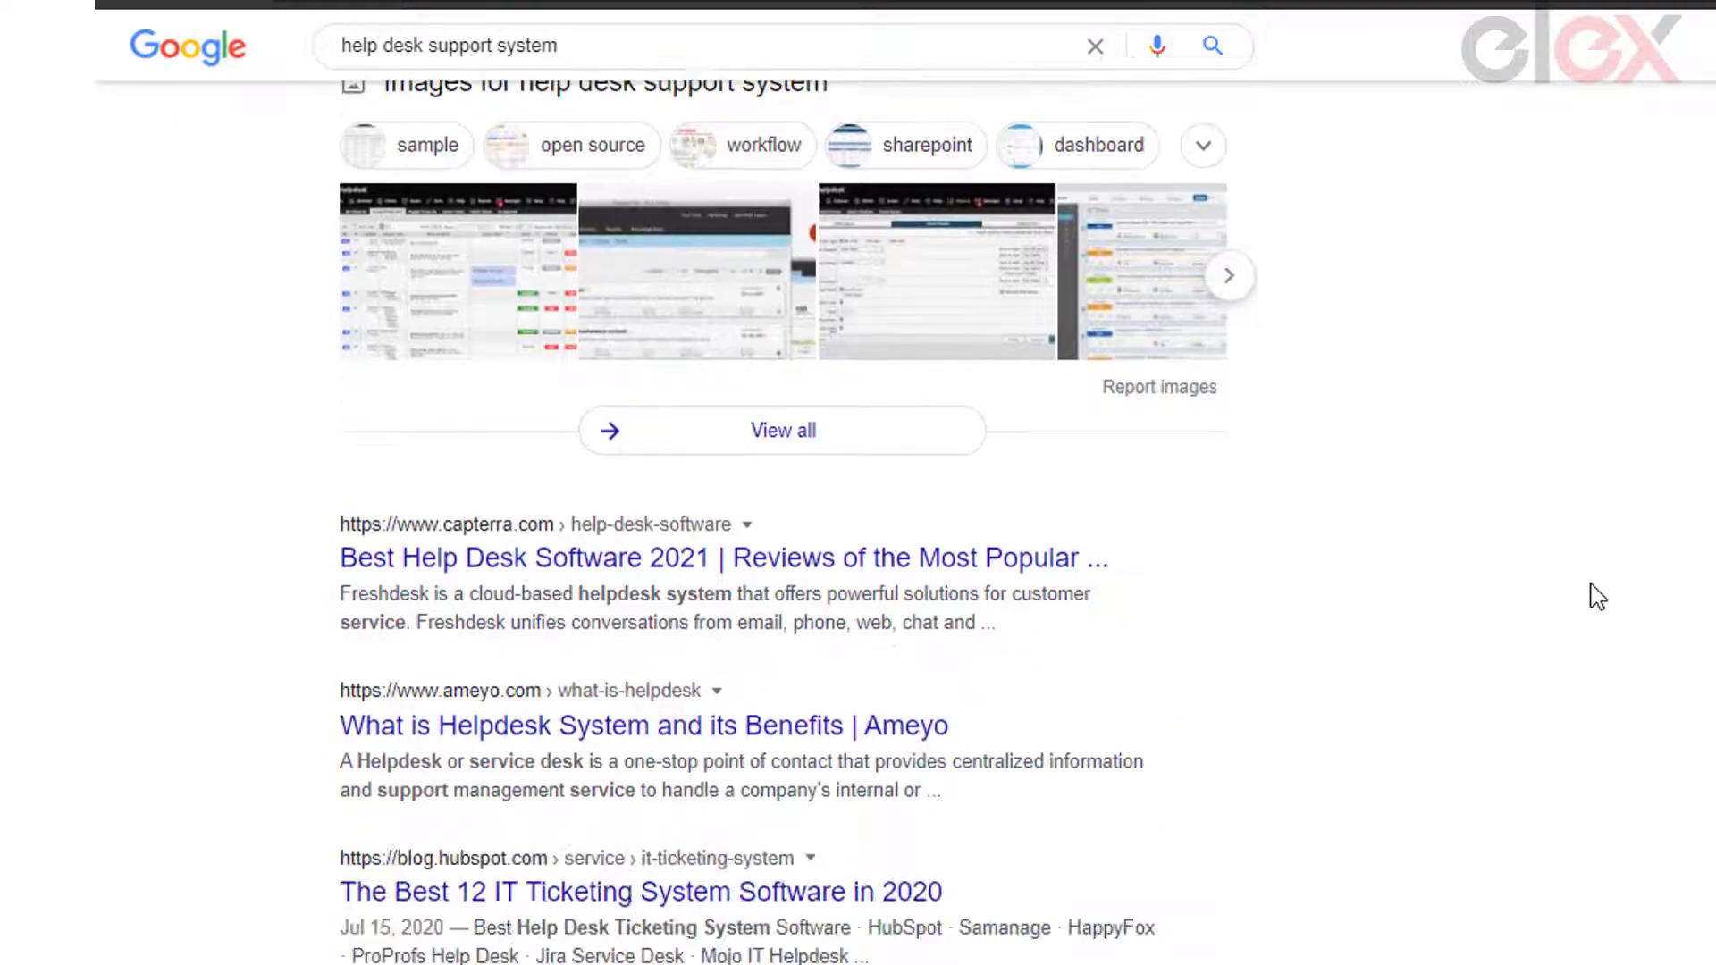
scroll(down, 3)
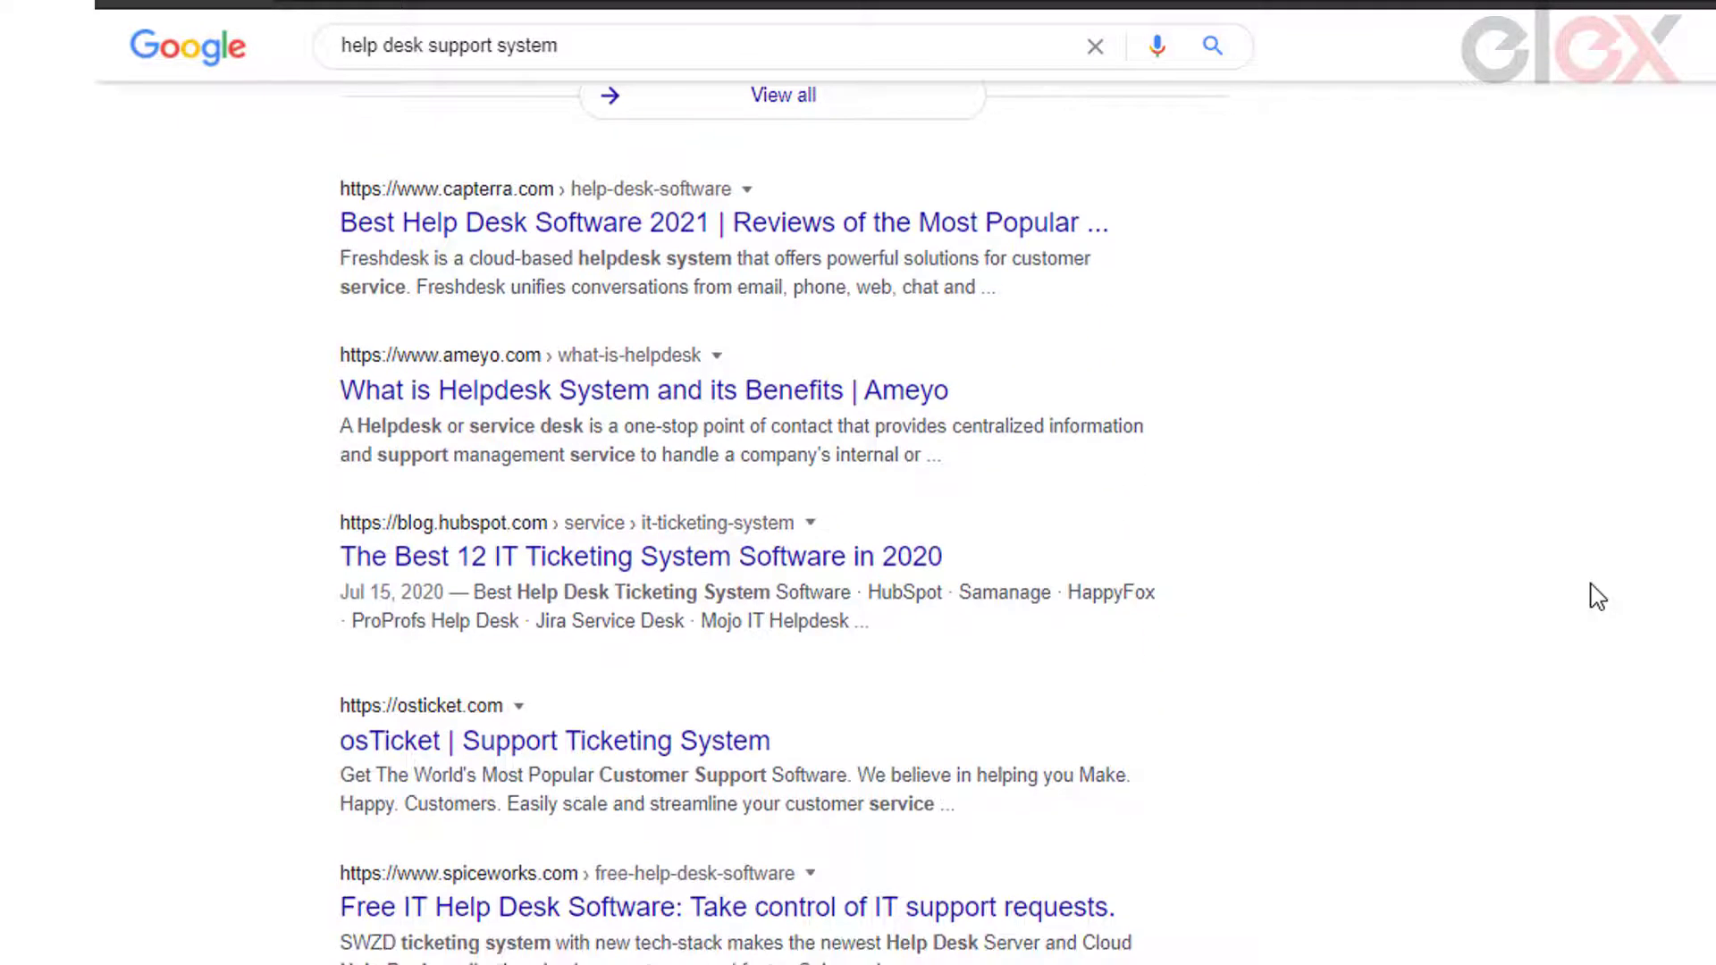
scroll(down, 3)
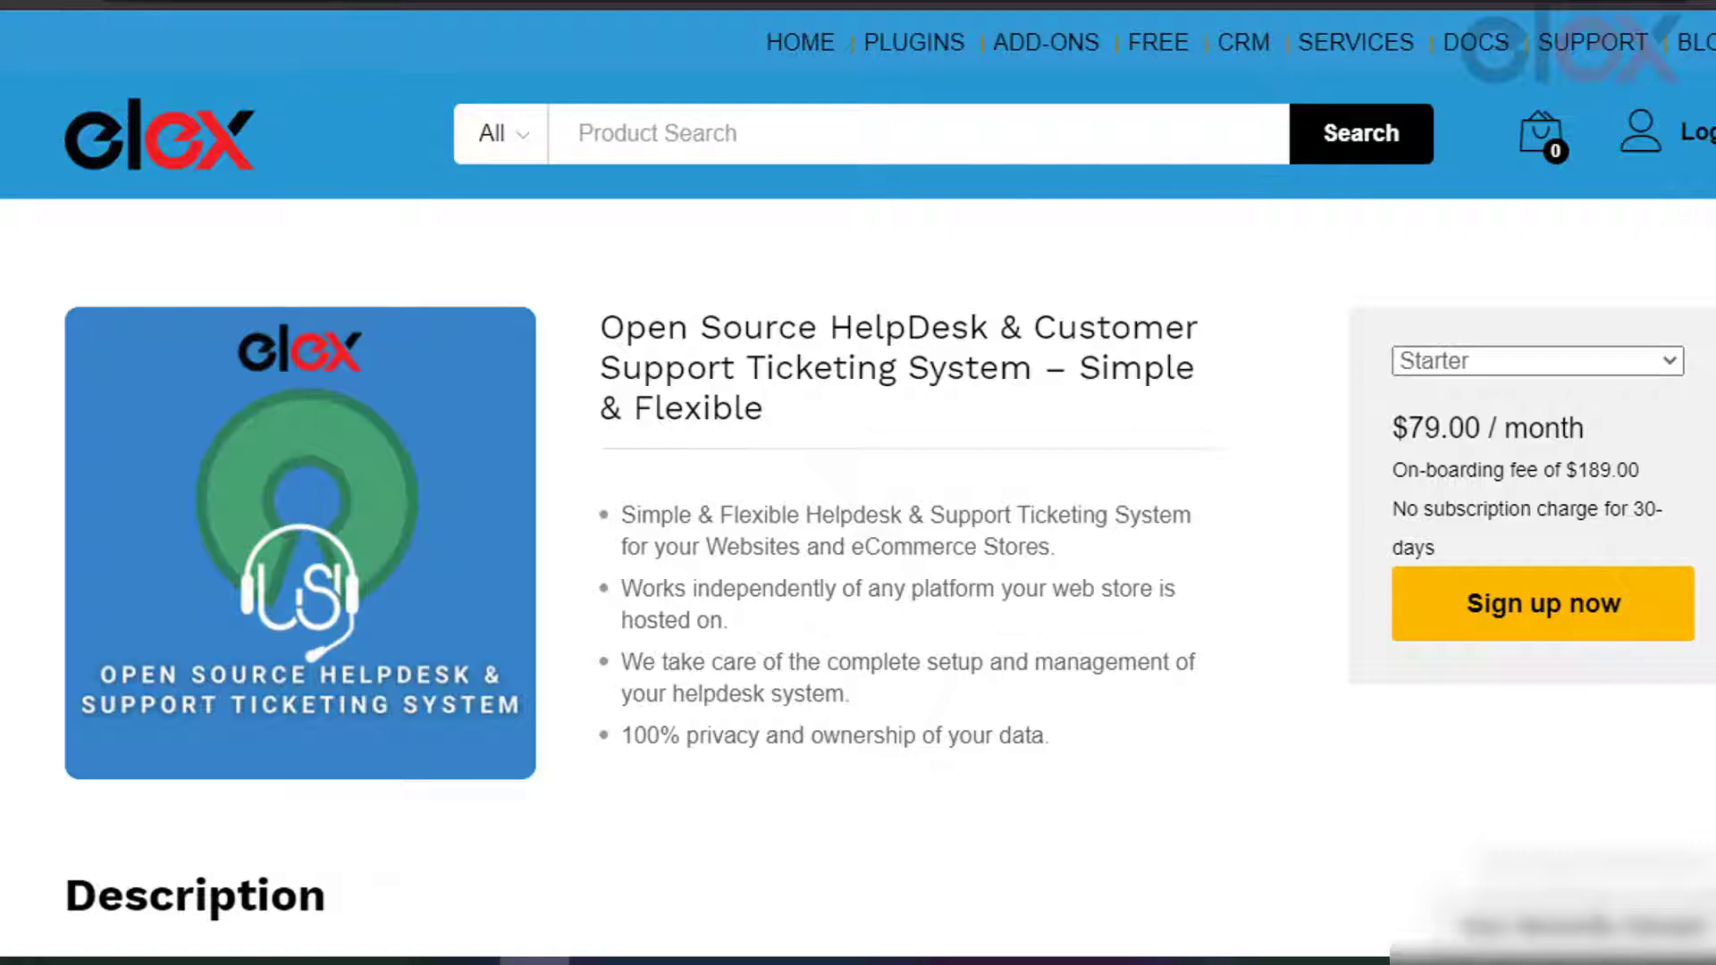
scroll(down, 3)
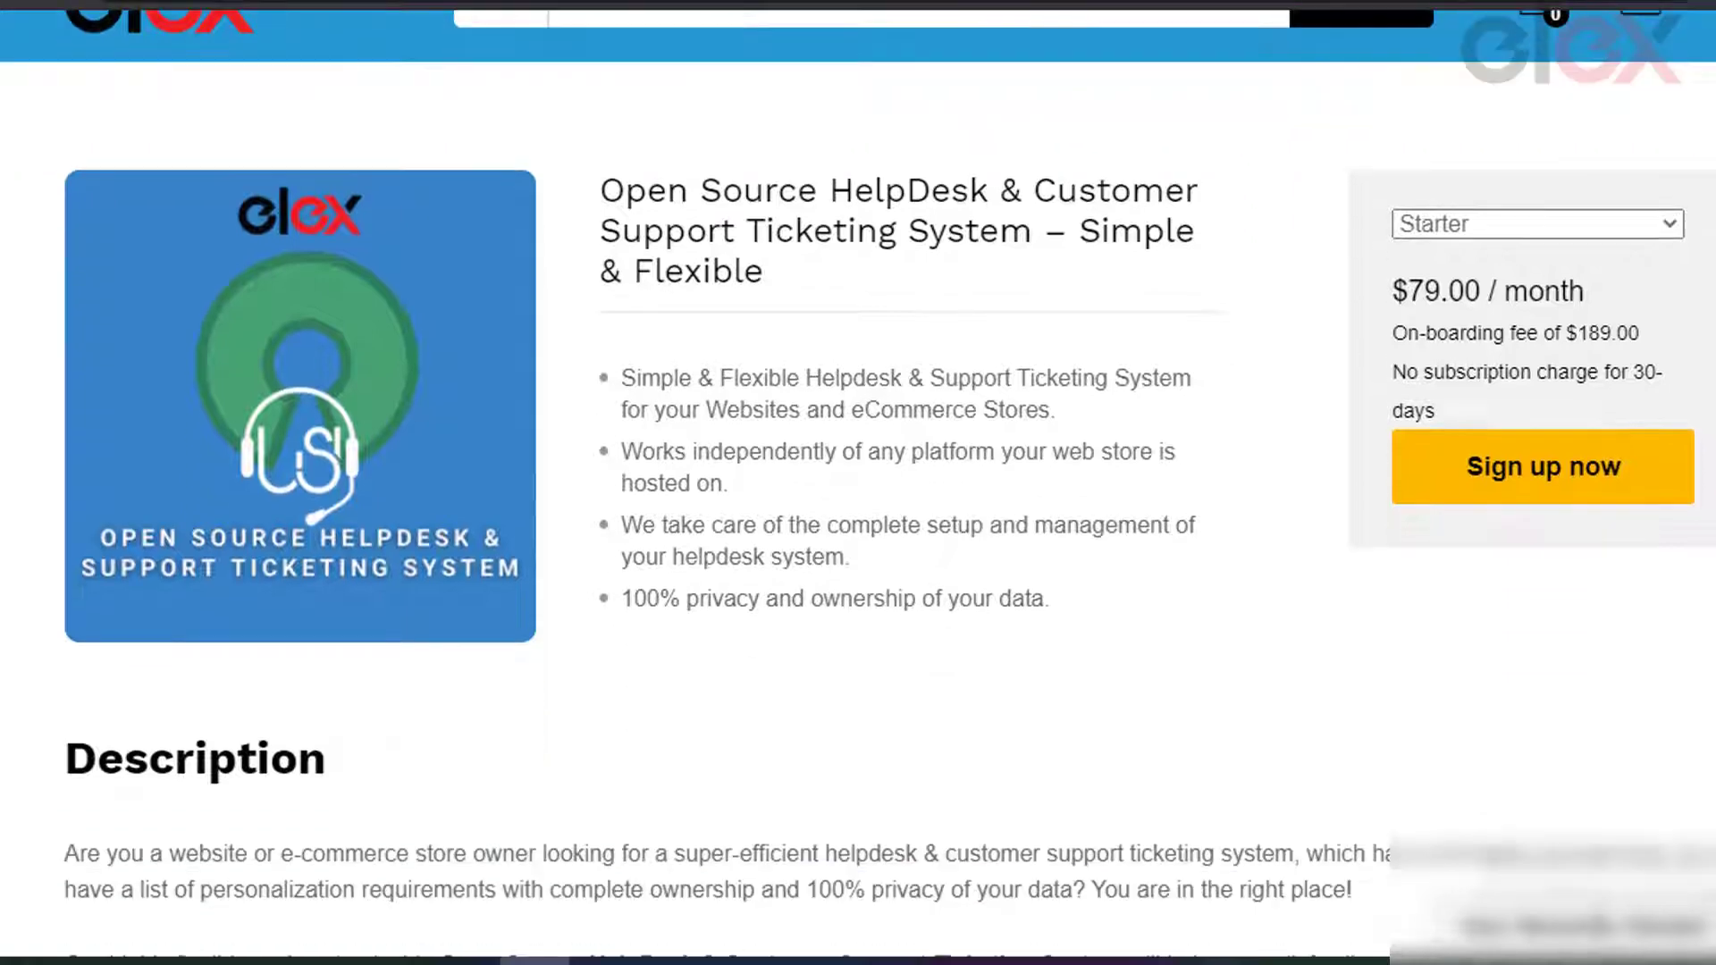
scroll(down, 3)
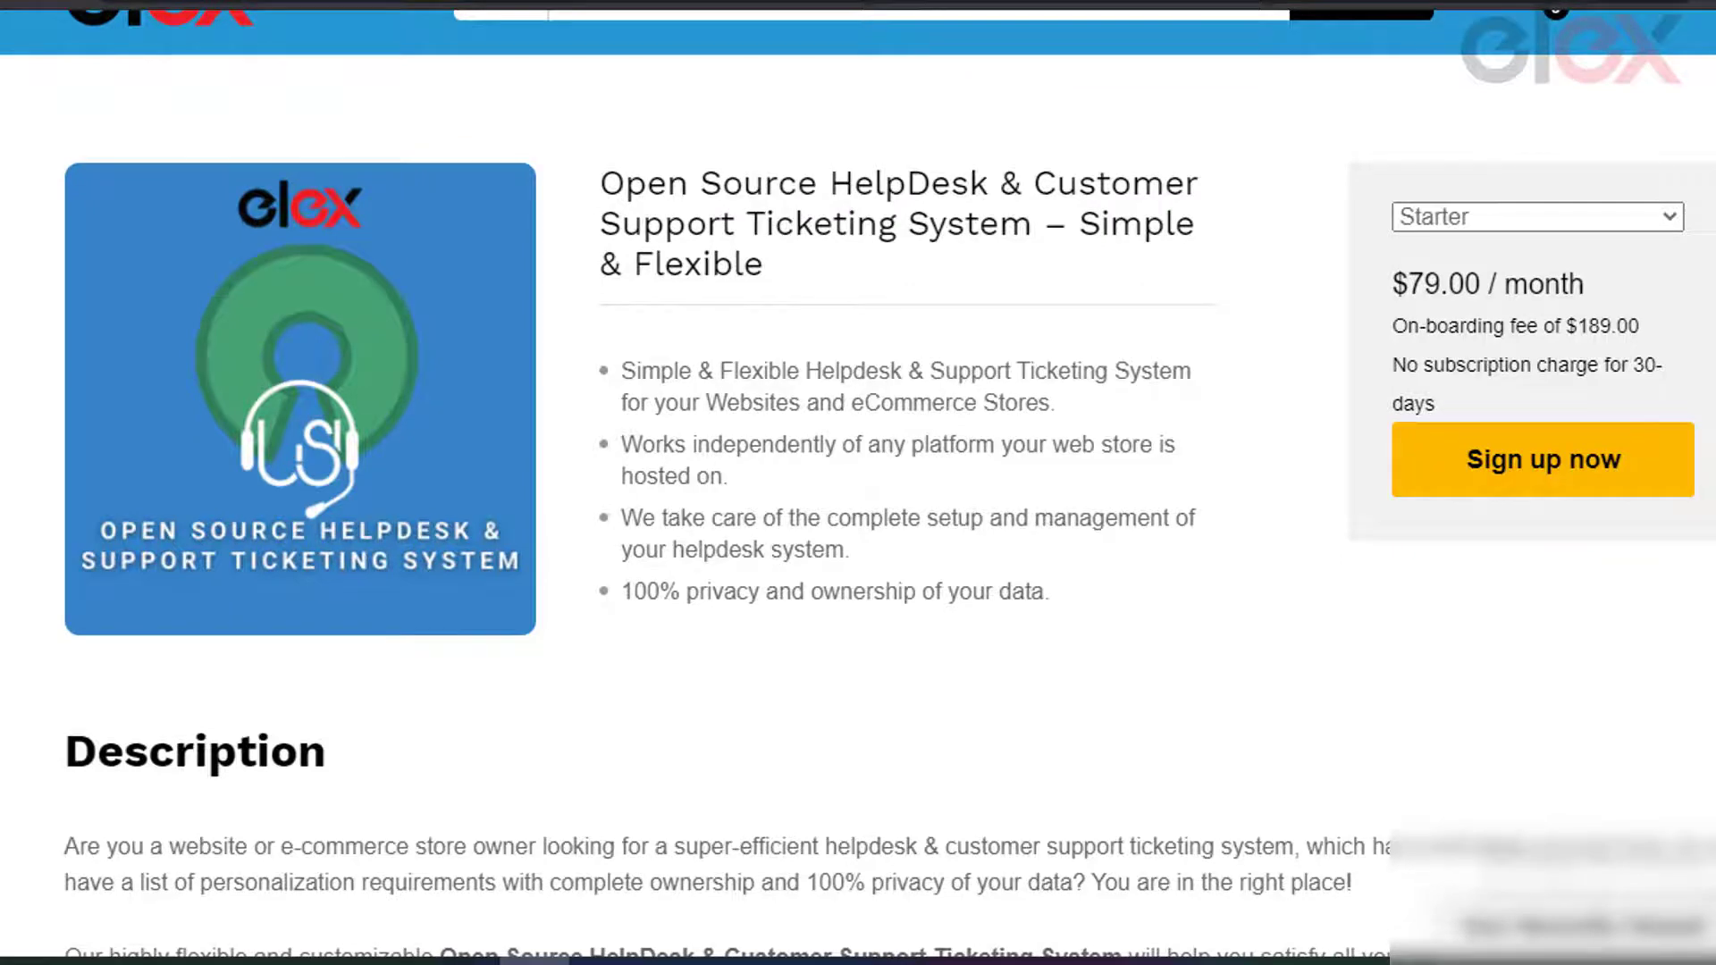
scroll(down, 3)
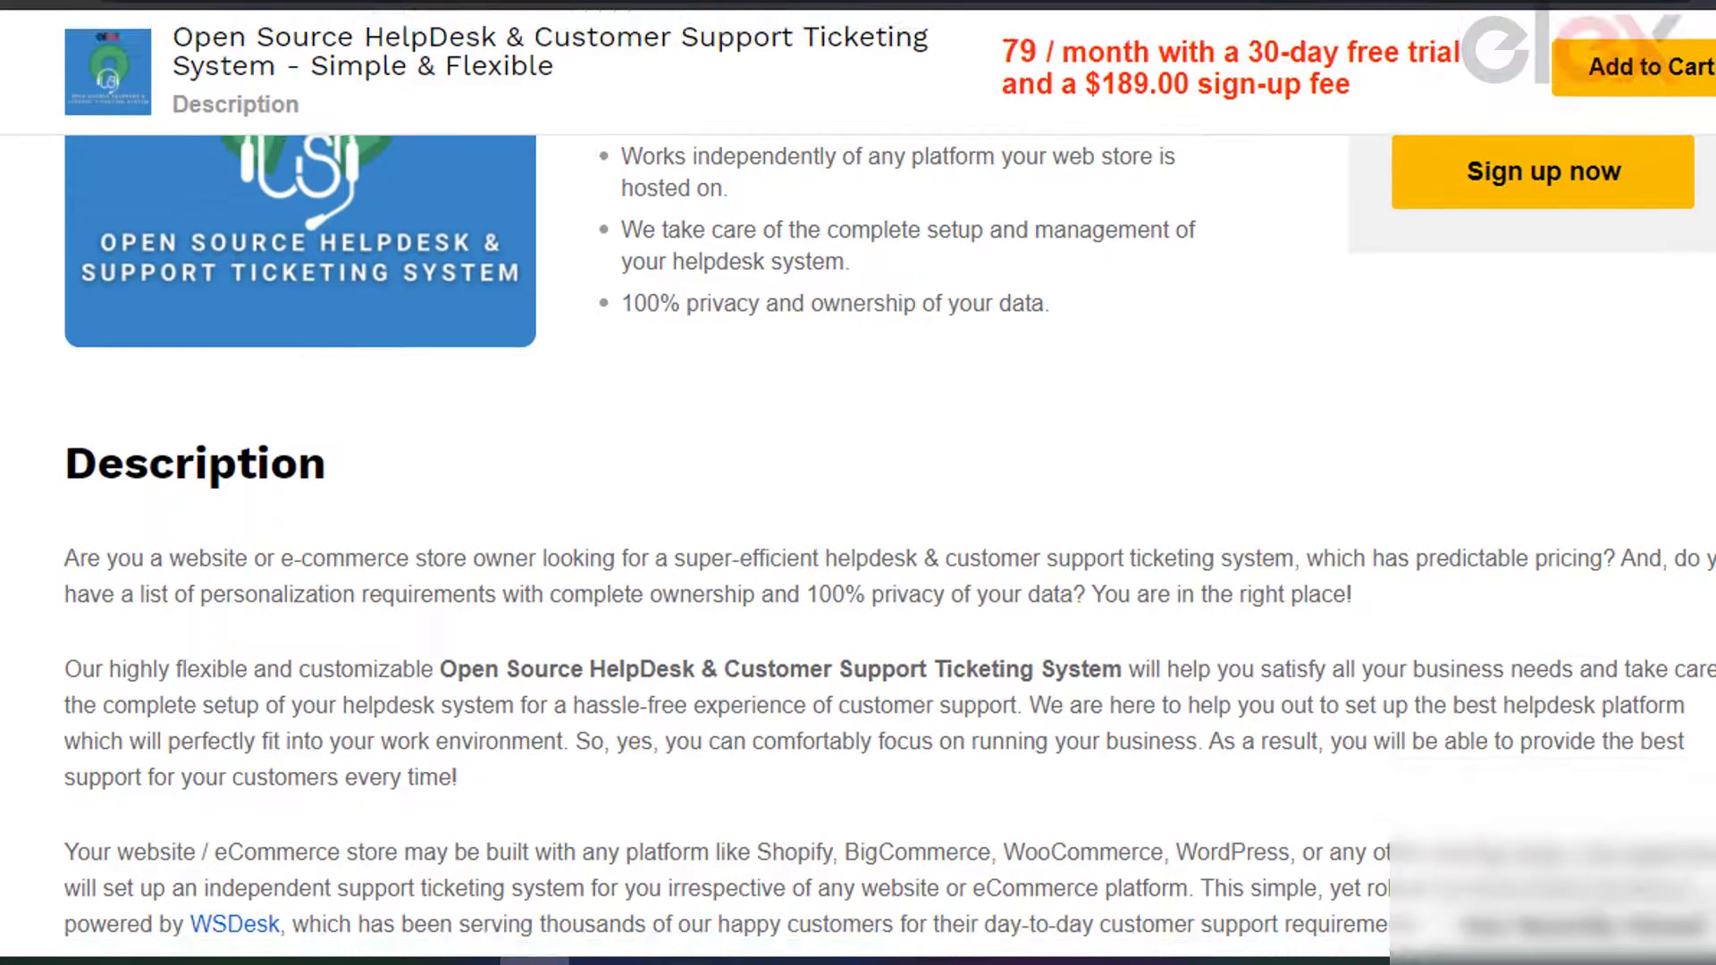
scroll(down, 3)
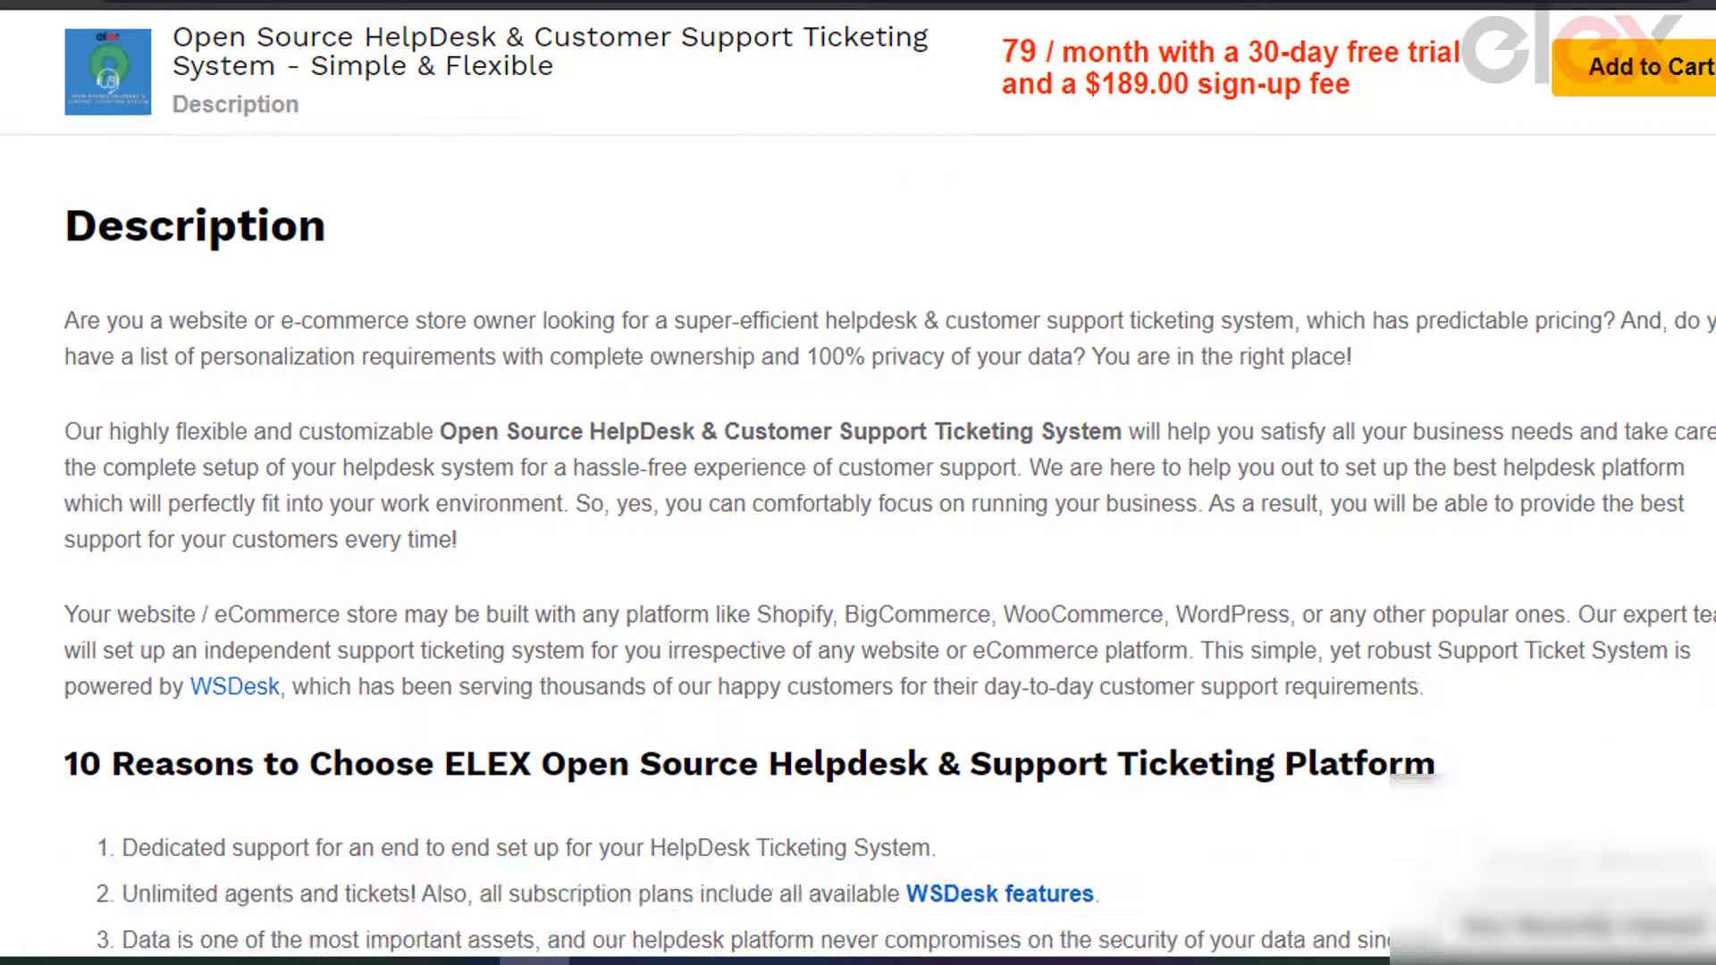
scroll(down, 3)
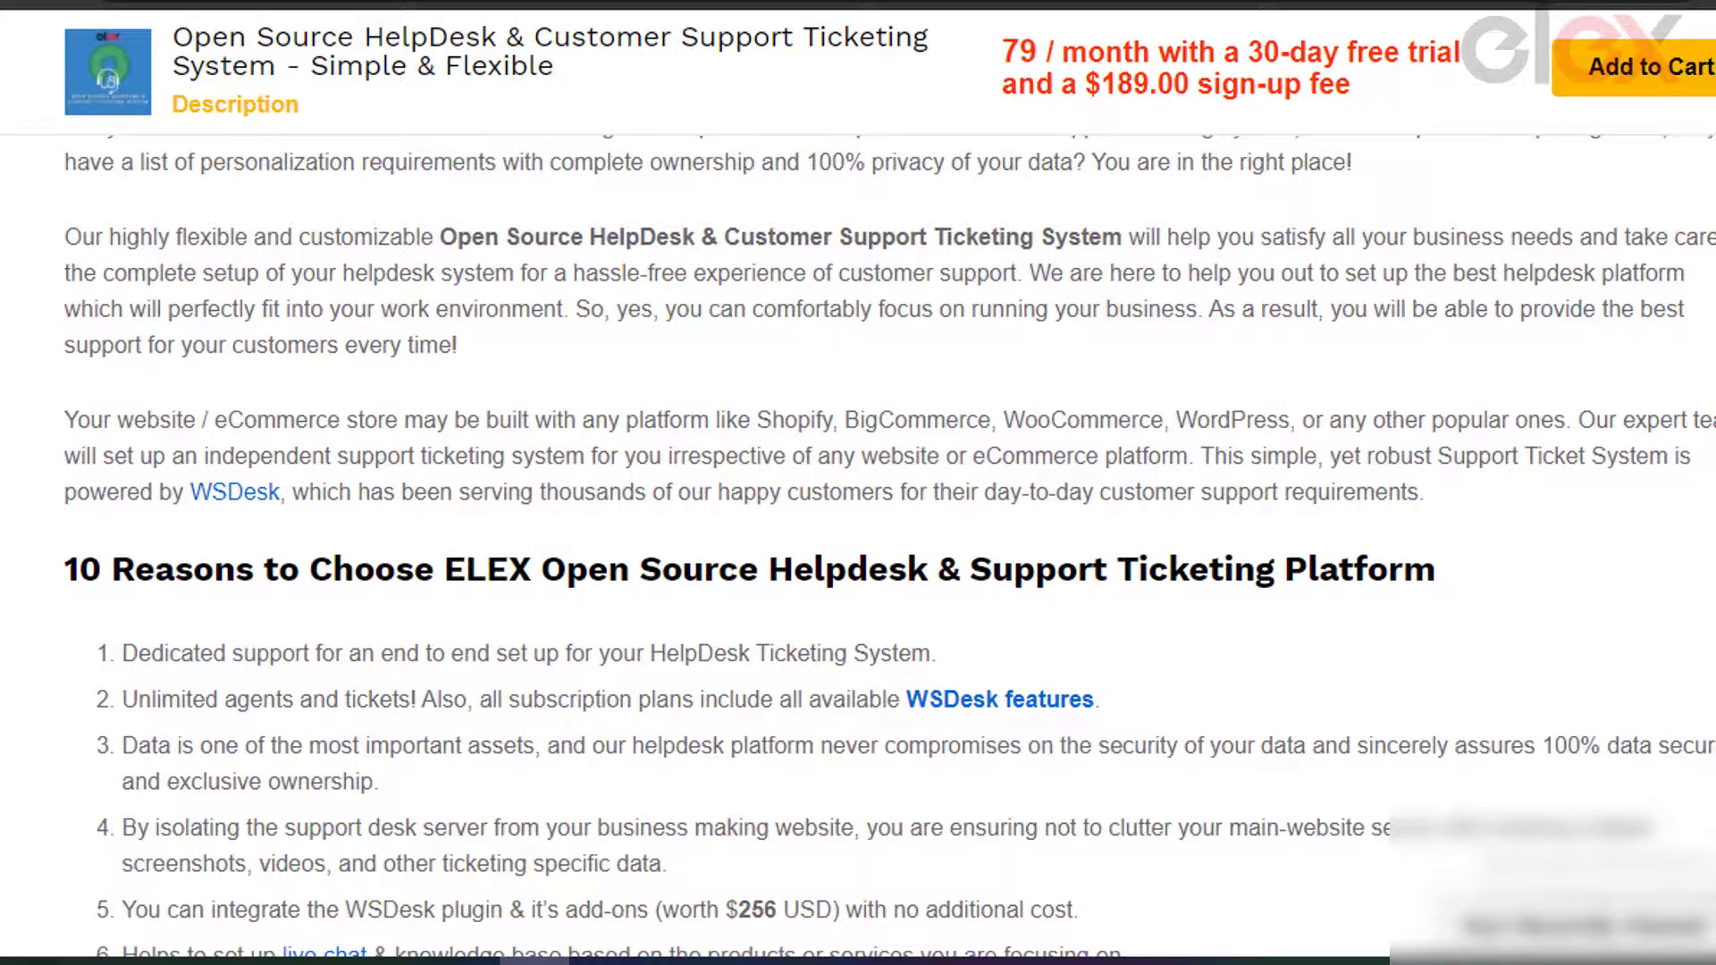
scroll(up, 3)
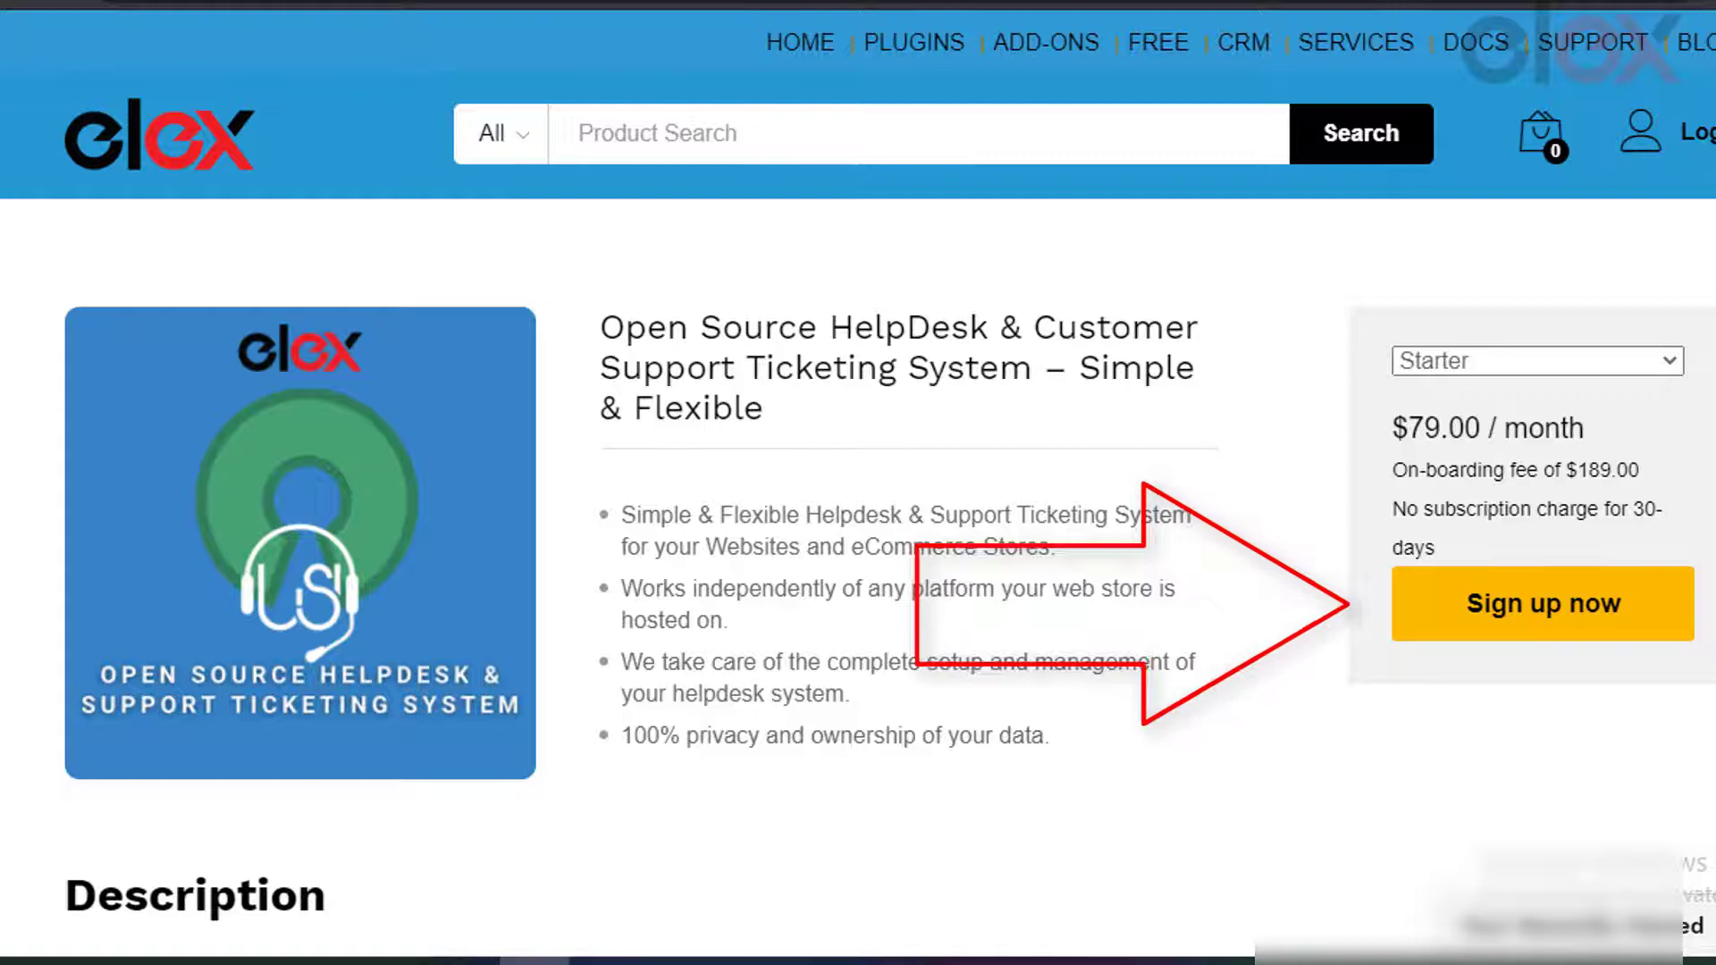
scroll(down, 3)
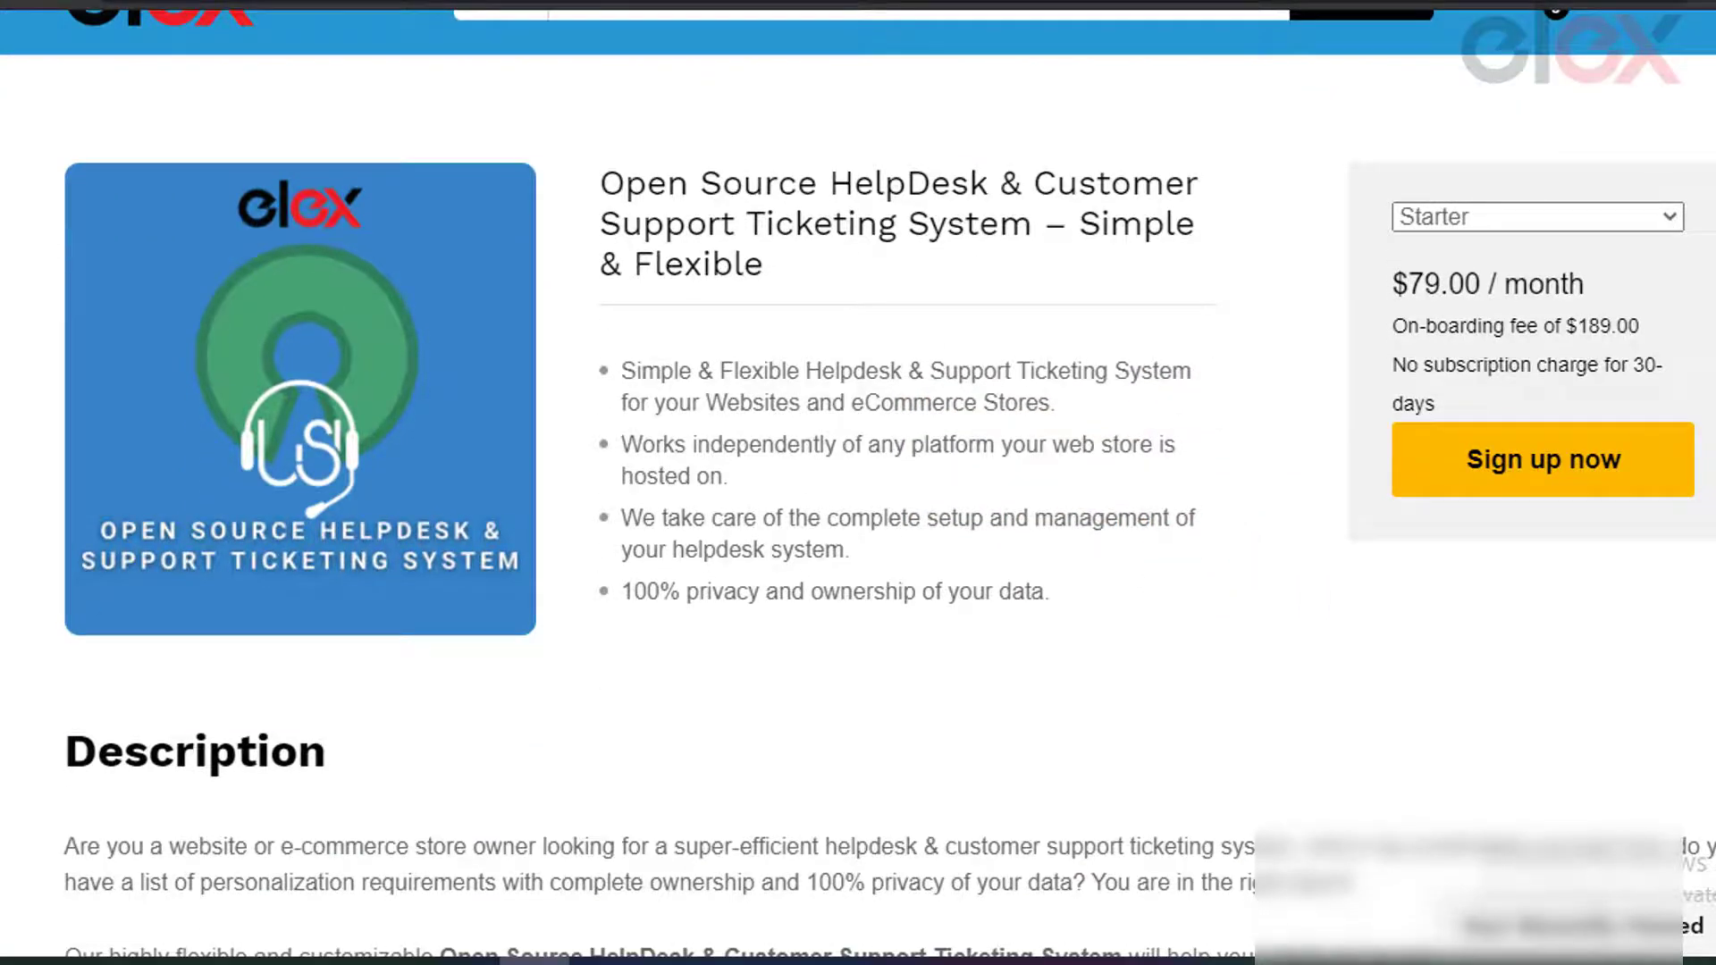
scroll(down, 3)
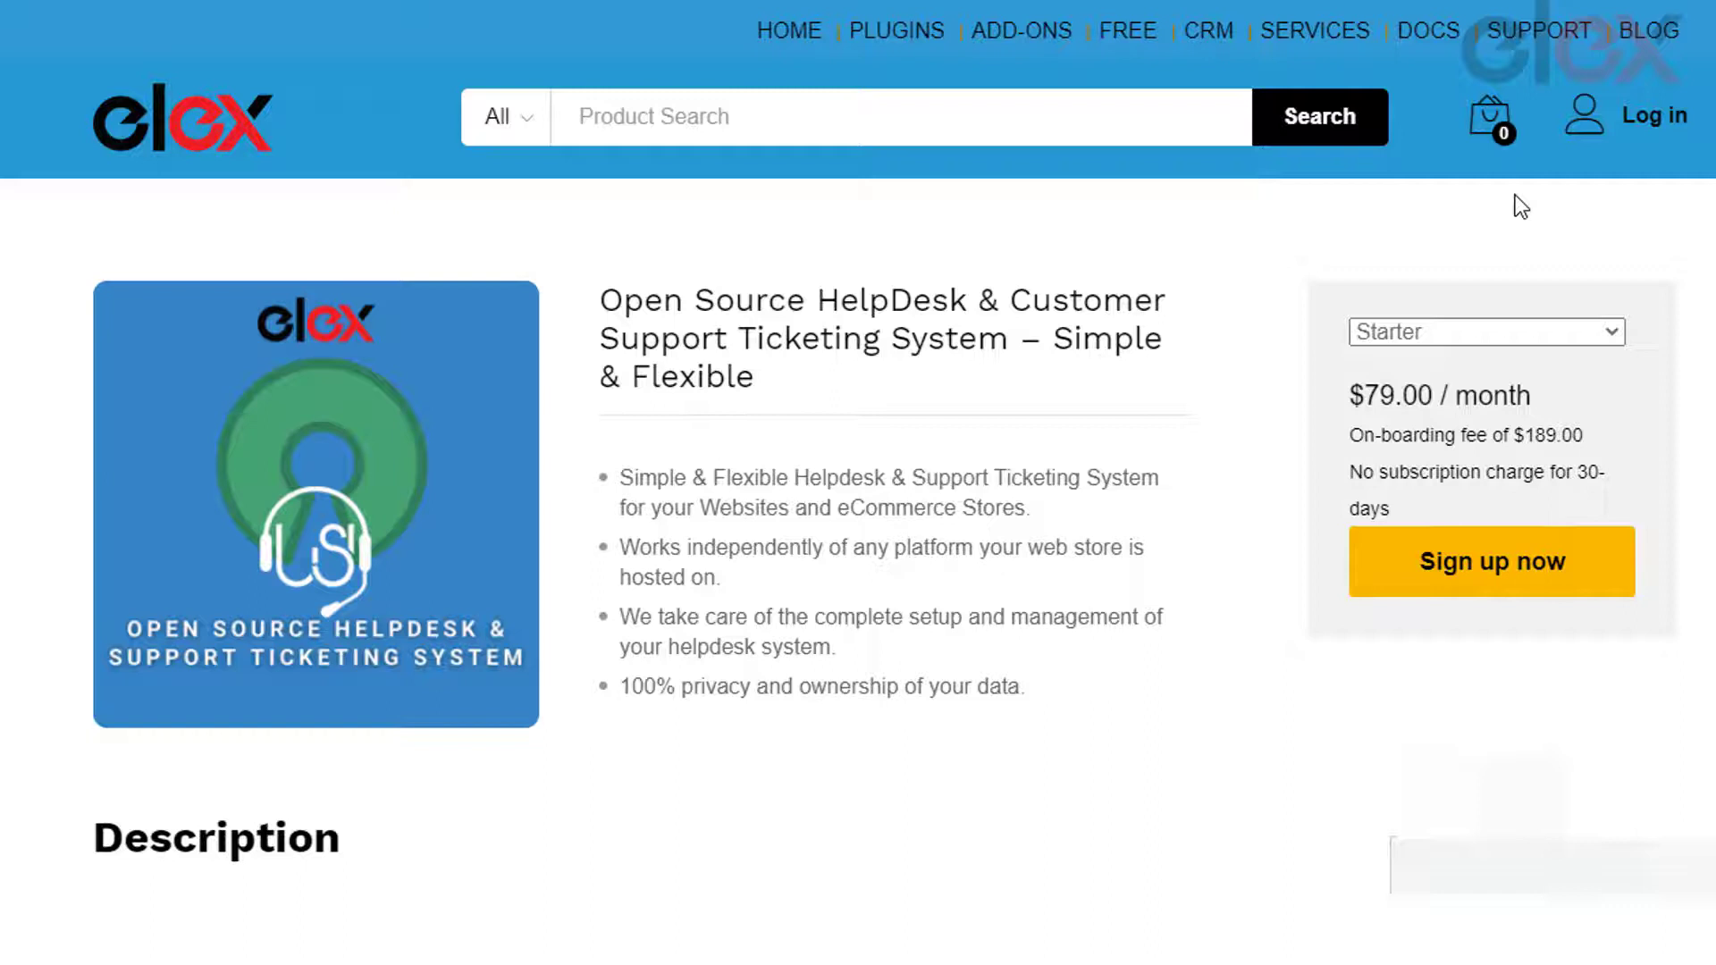
click(1536, 30)
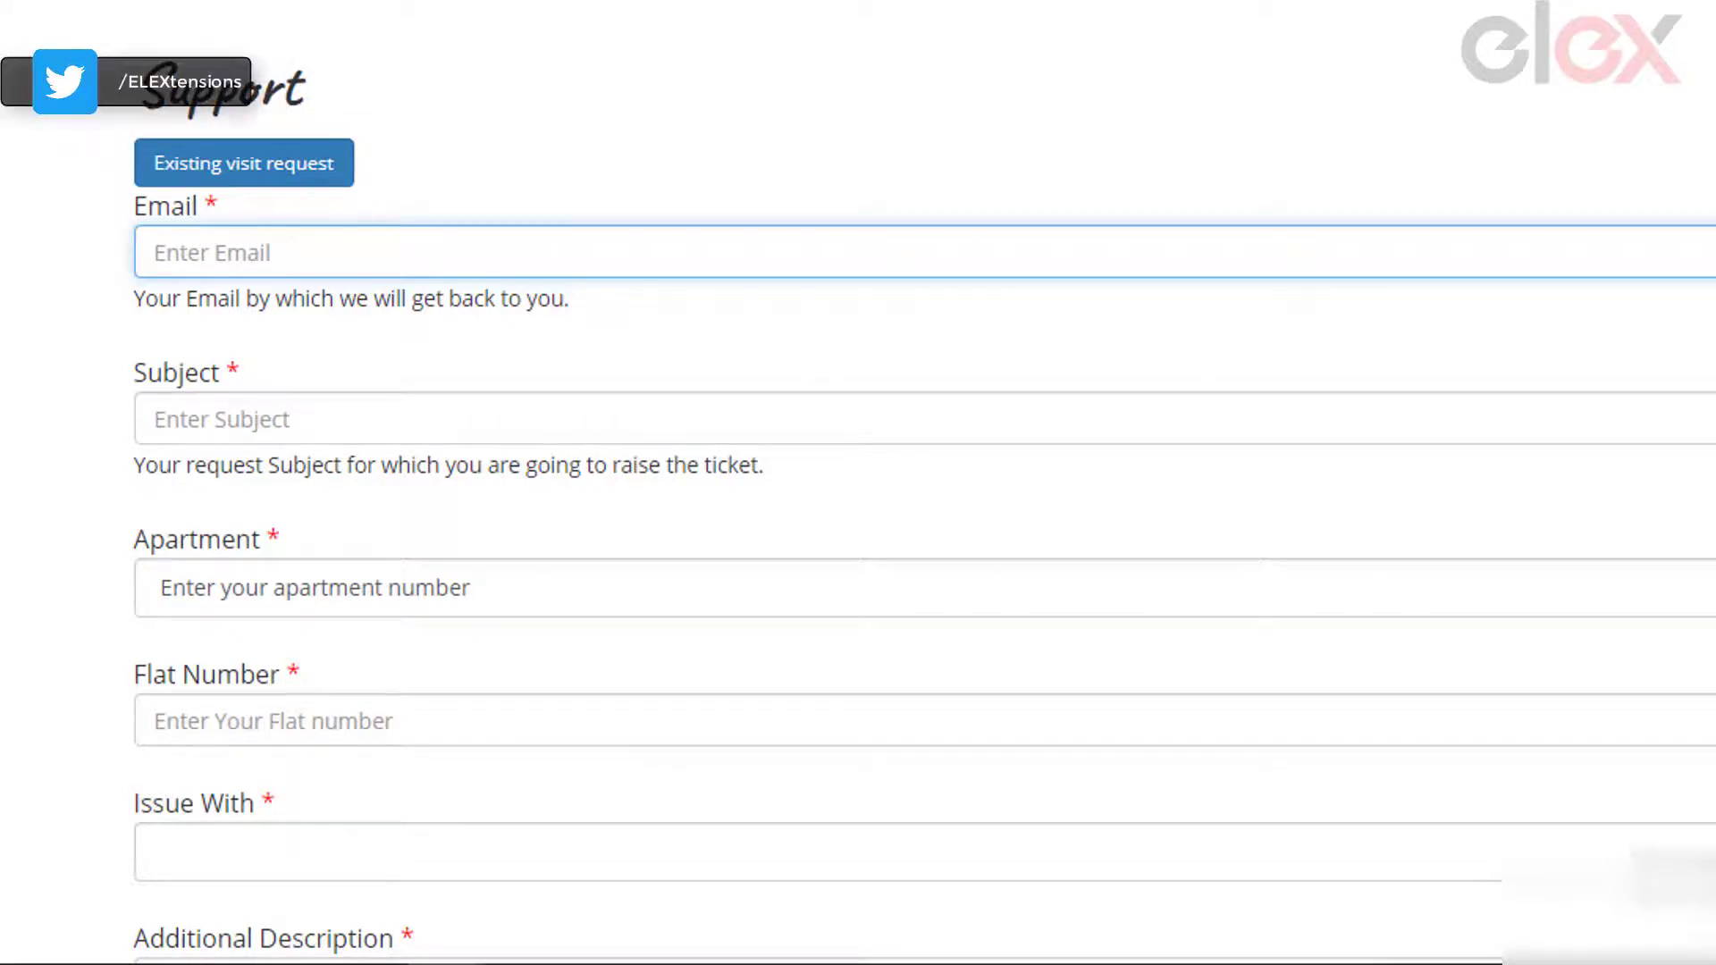
scroll(down, 3)
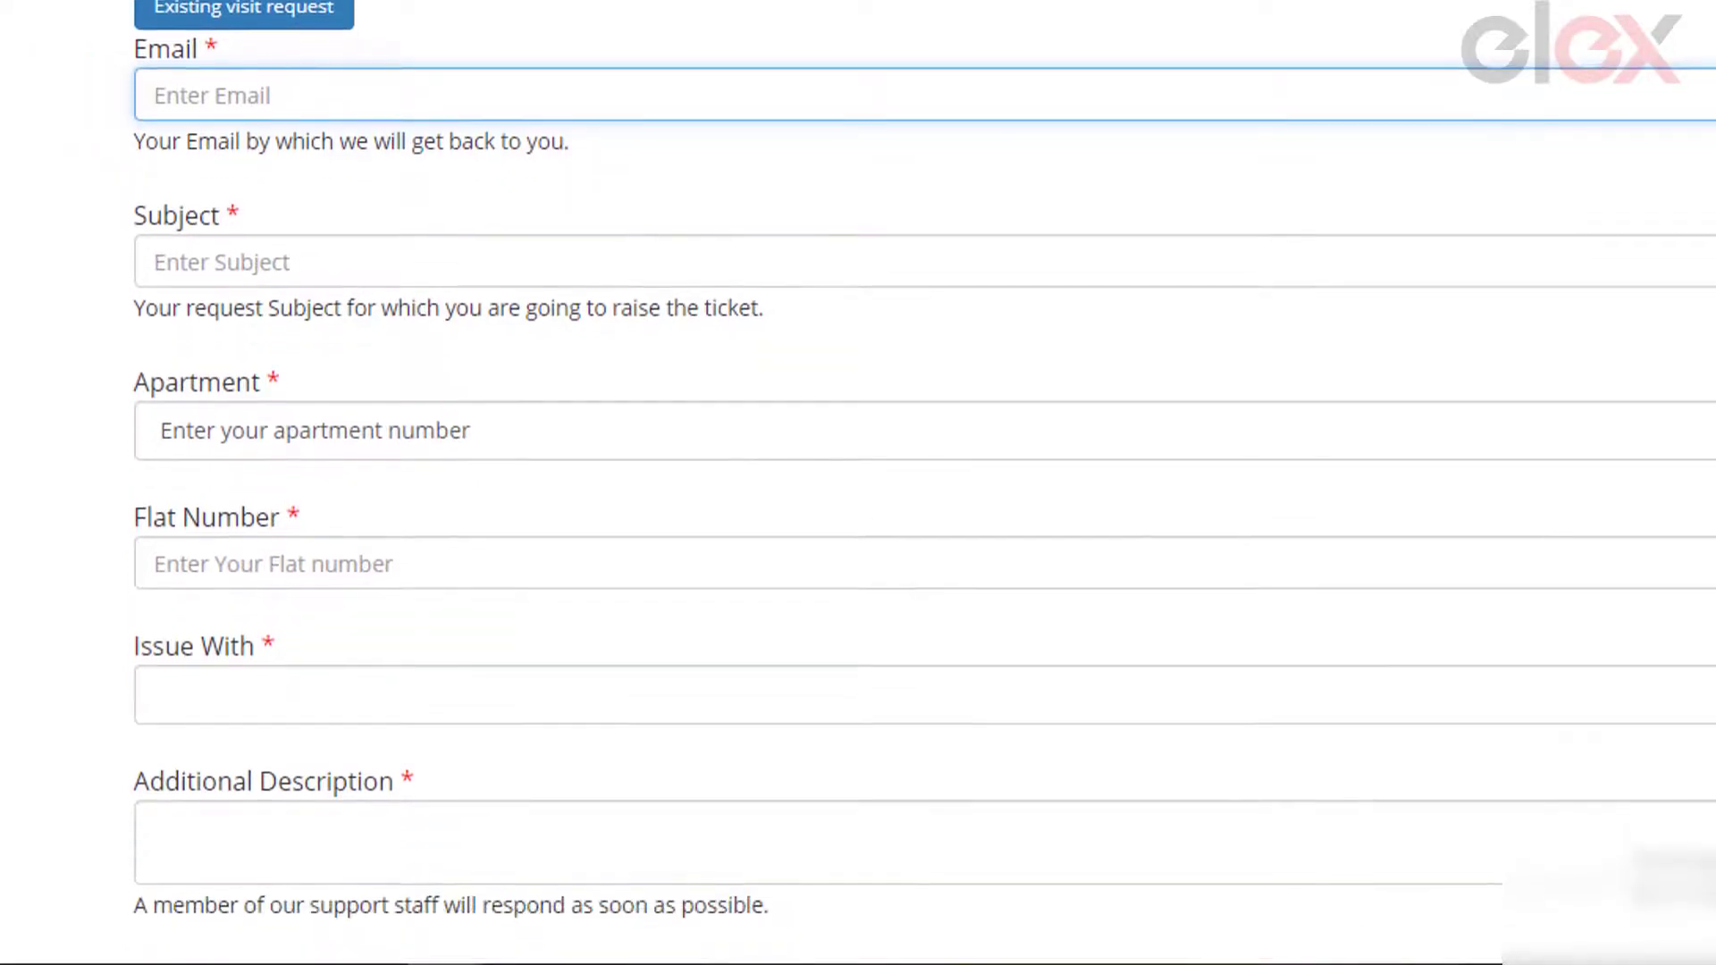
scroll(down, 3)
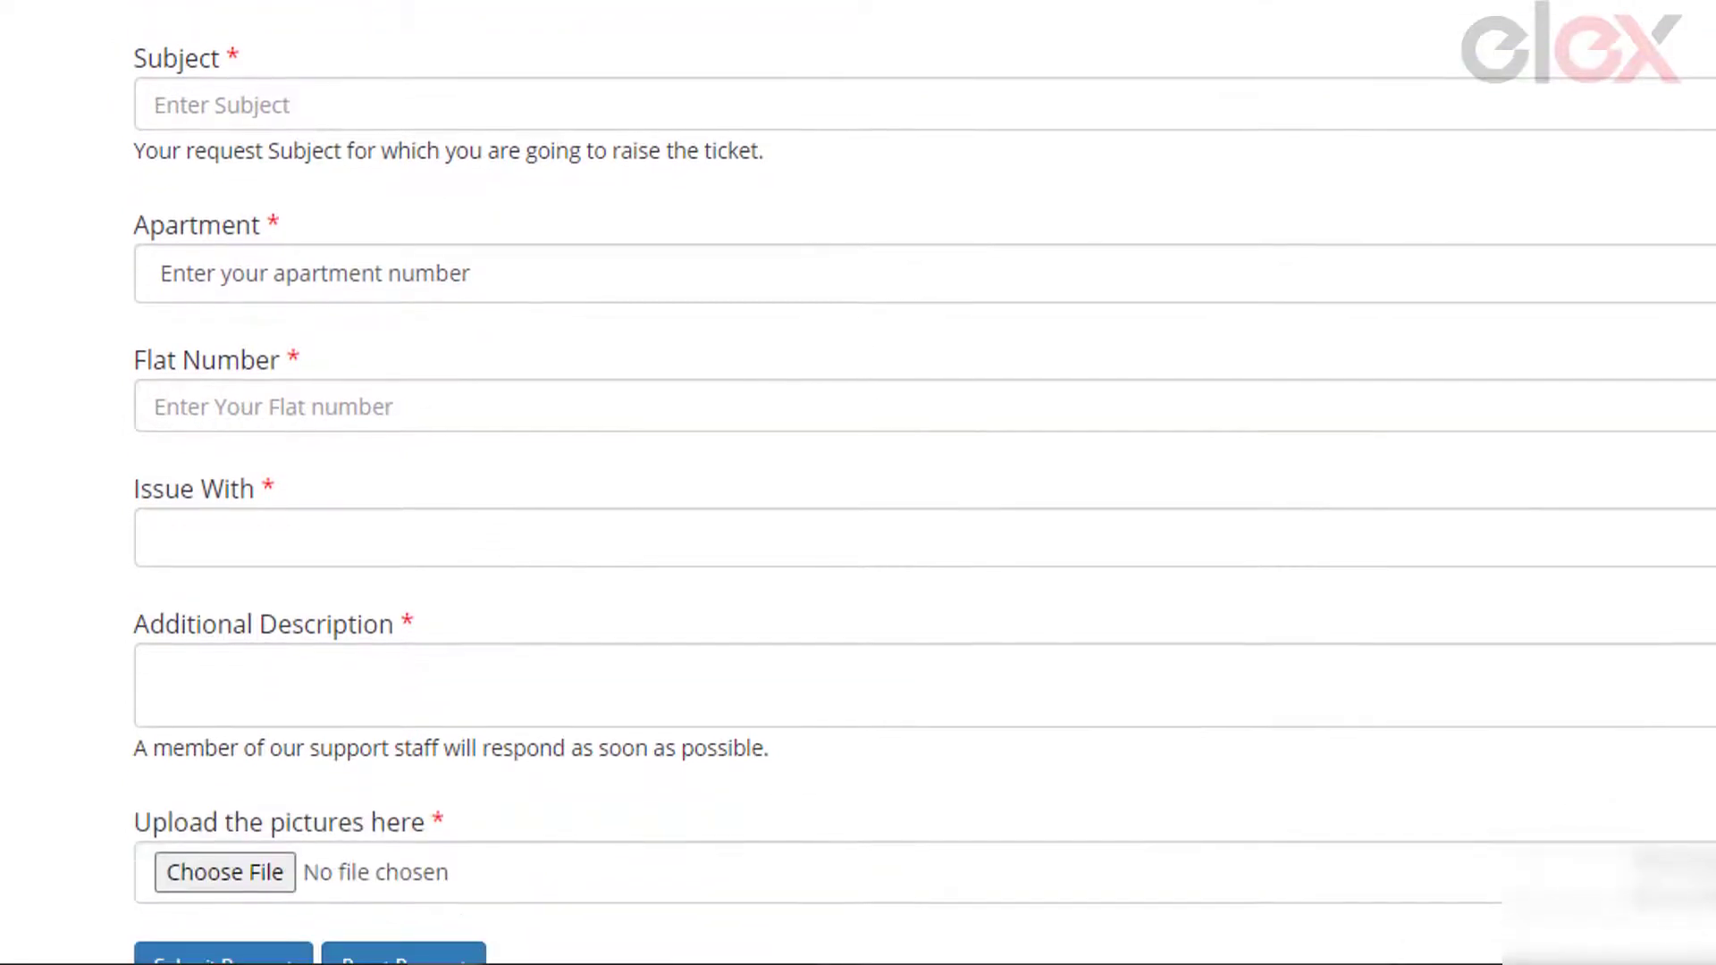
scroll(down, 3)
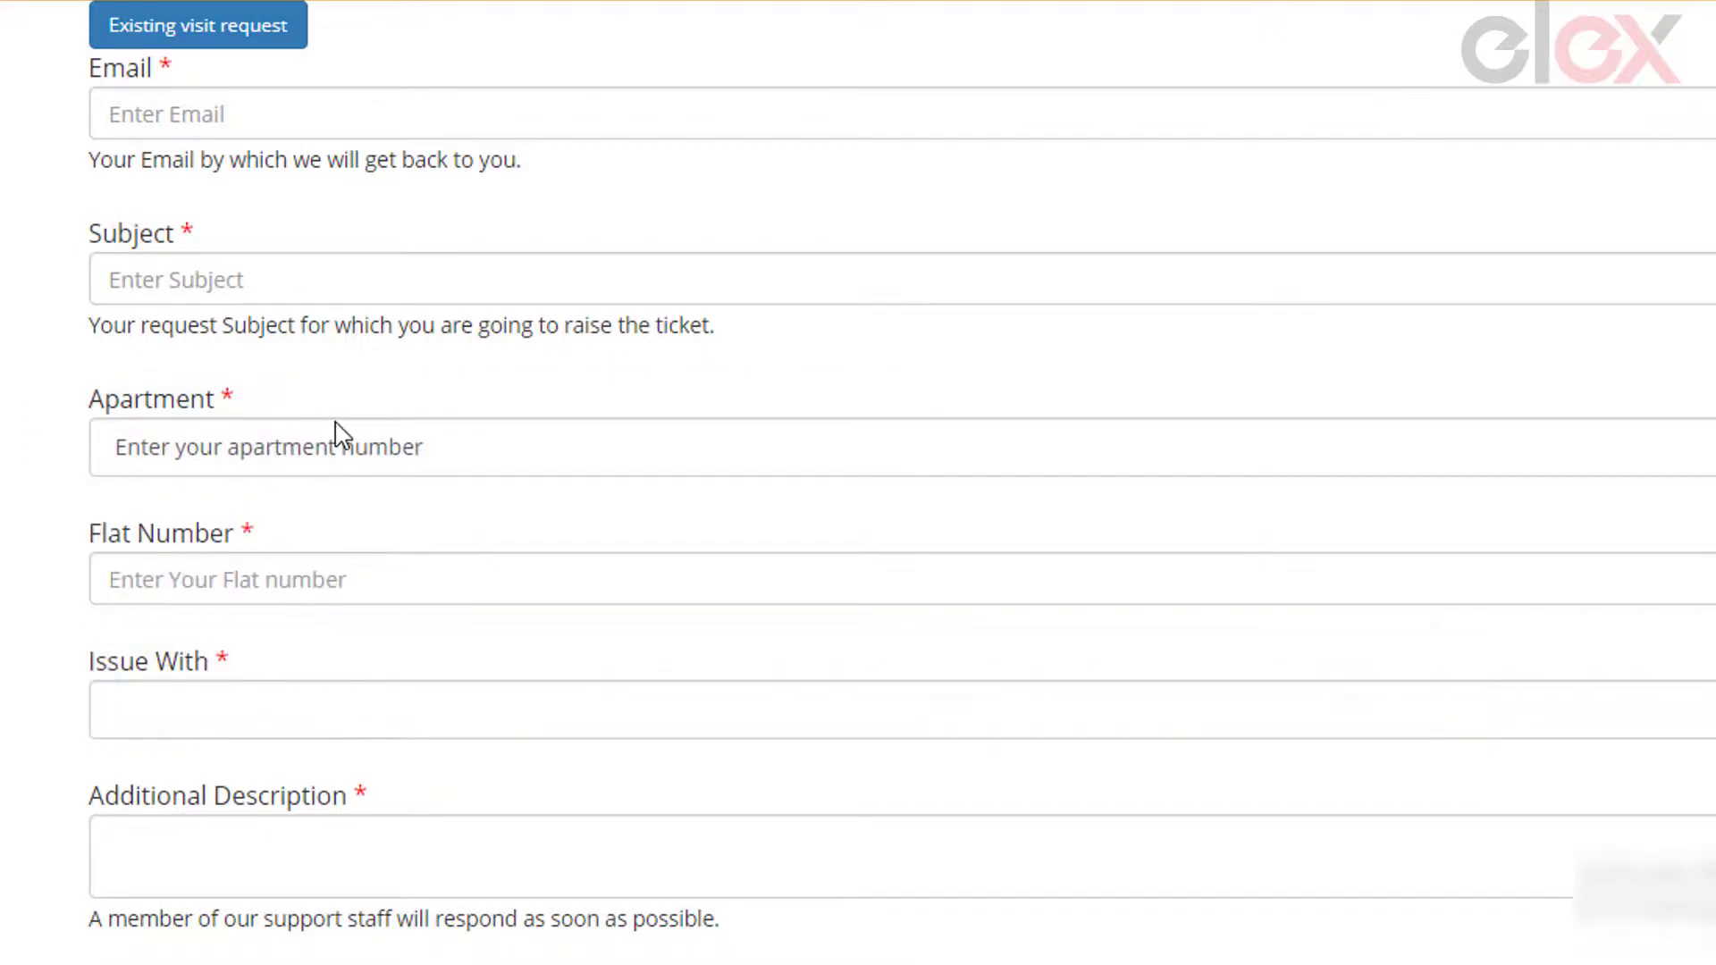
Enter Block 2, pick CCTV Camera, attach a picture and submit the request.
text(Block 2)
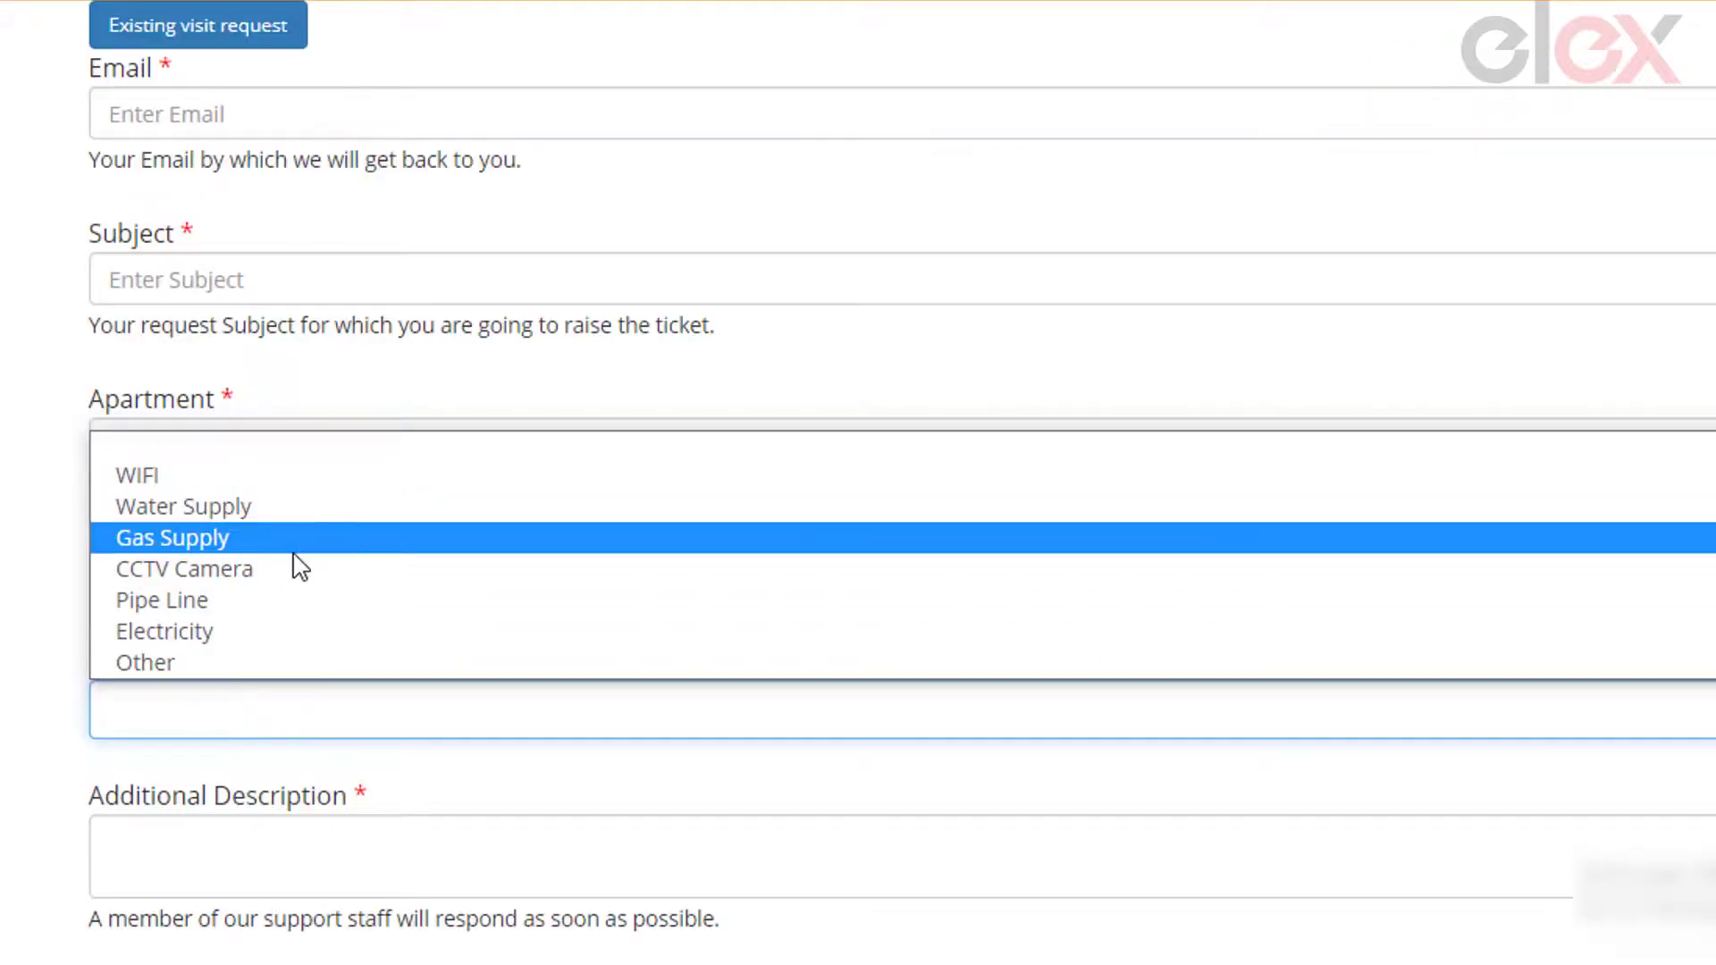
click(183, 568)
text(Issue with the CCTV)
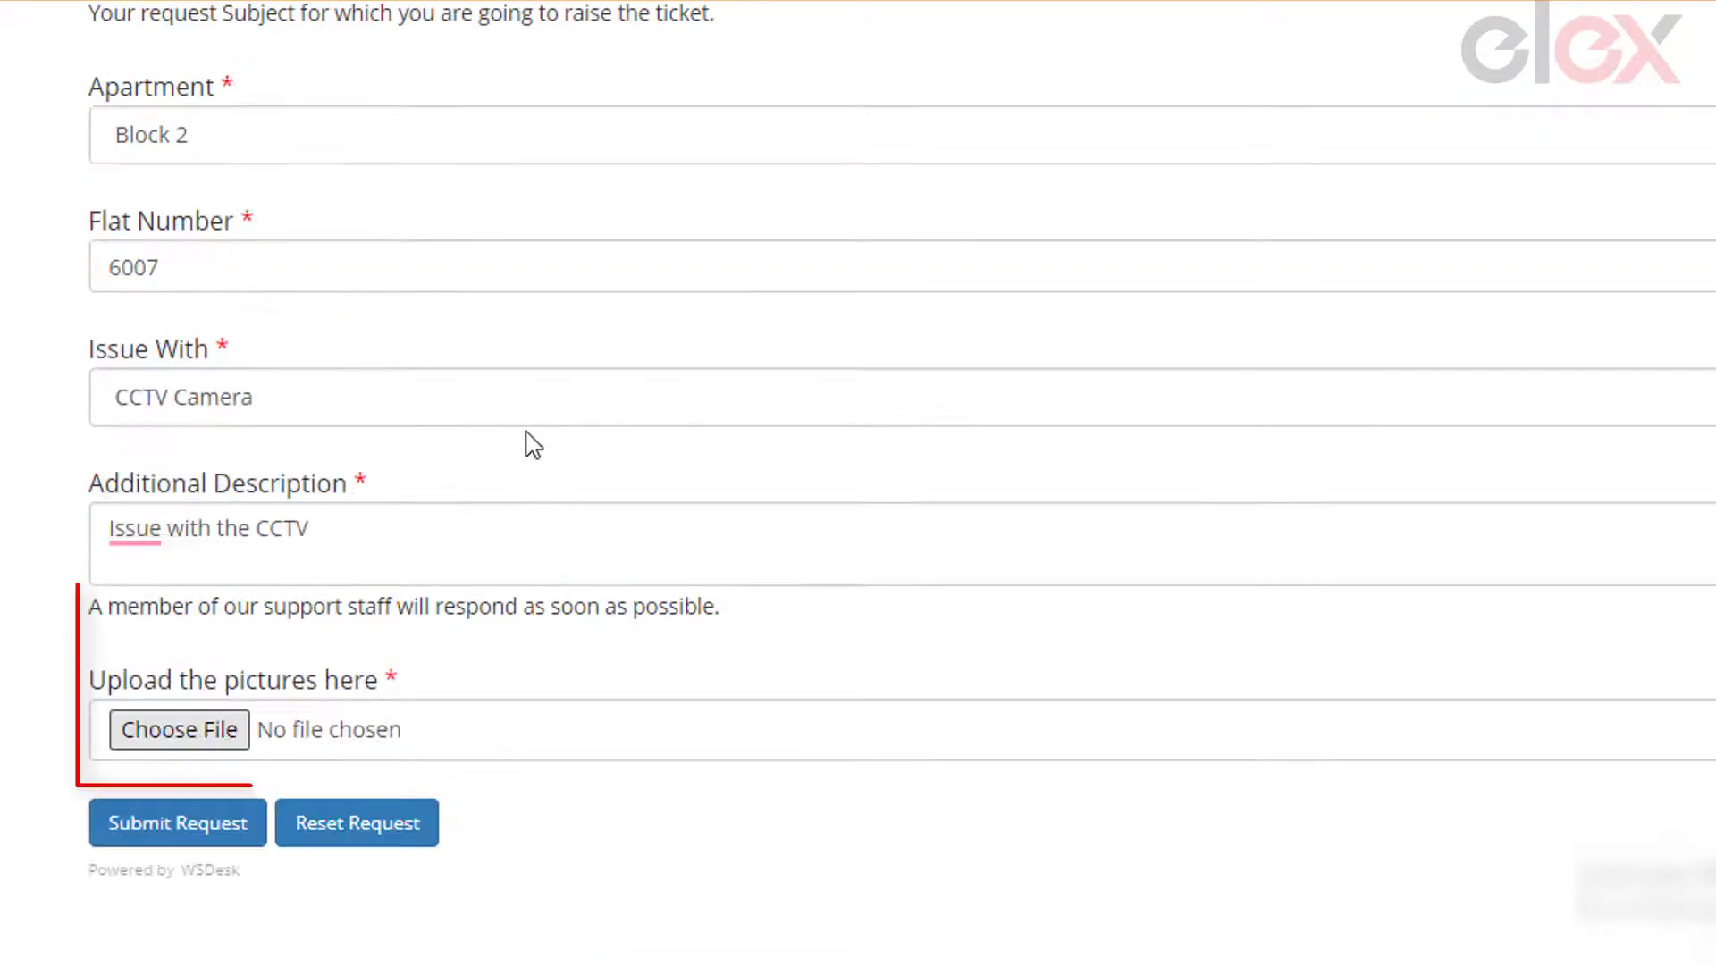
click(179, 730)
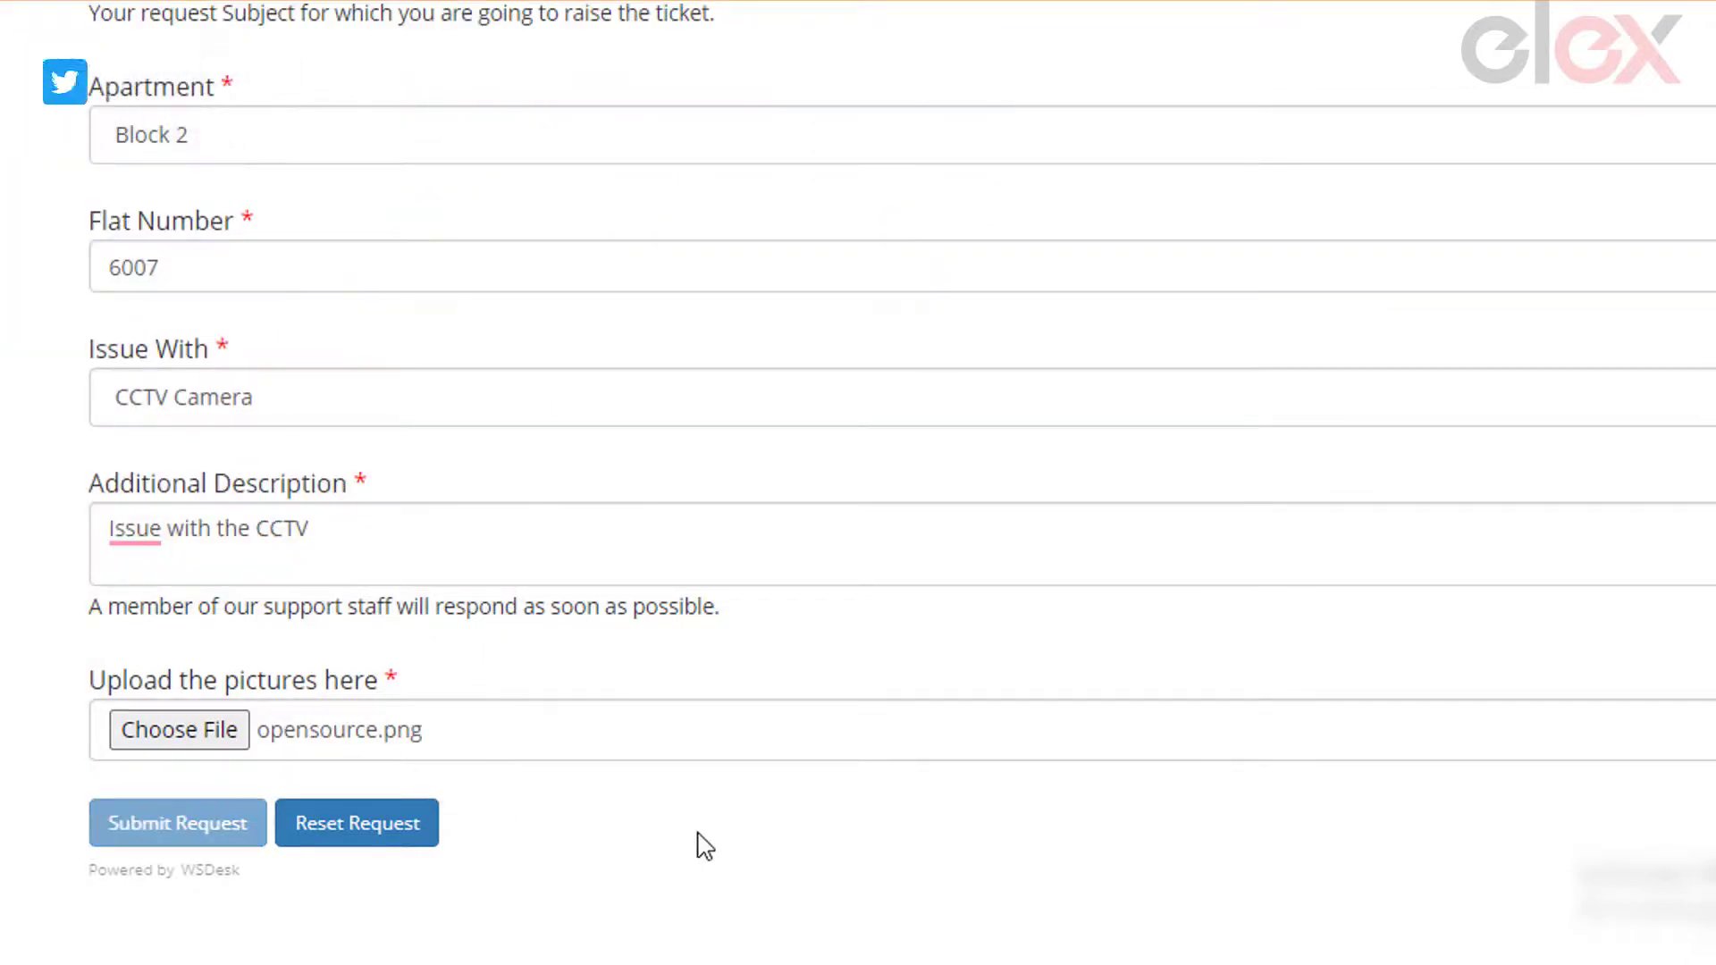
click(177, 822)
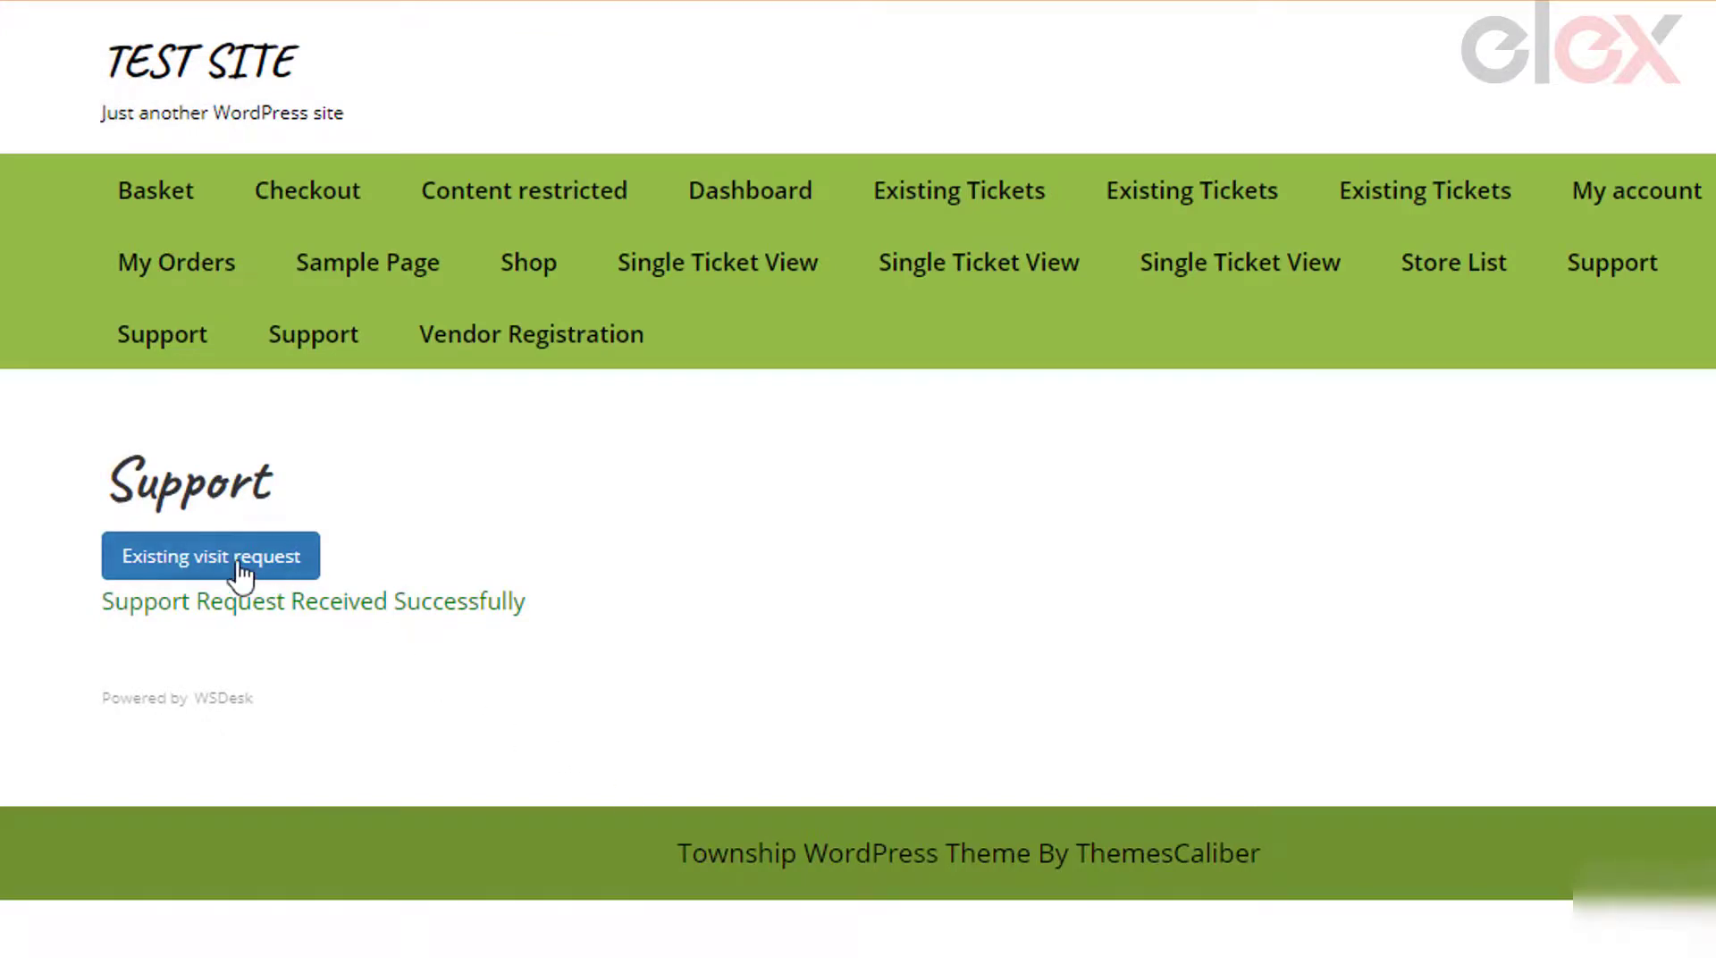
Show existing tickets, with ticket 530037 'Problem with CCTV' listed as unsolved and unassigned.
click(210, 556)
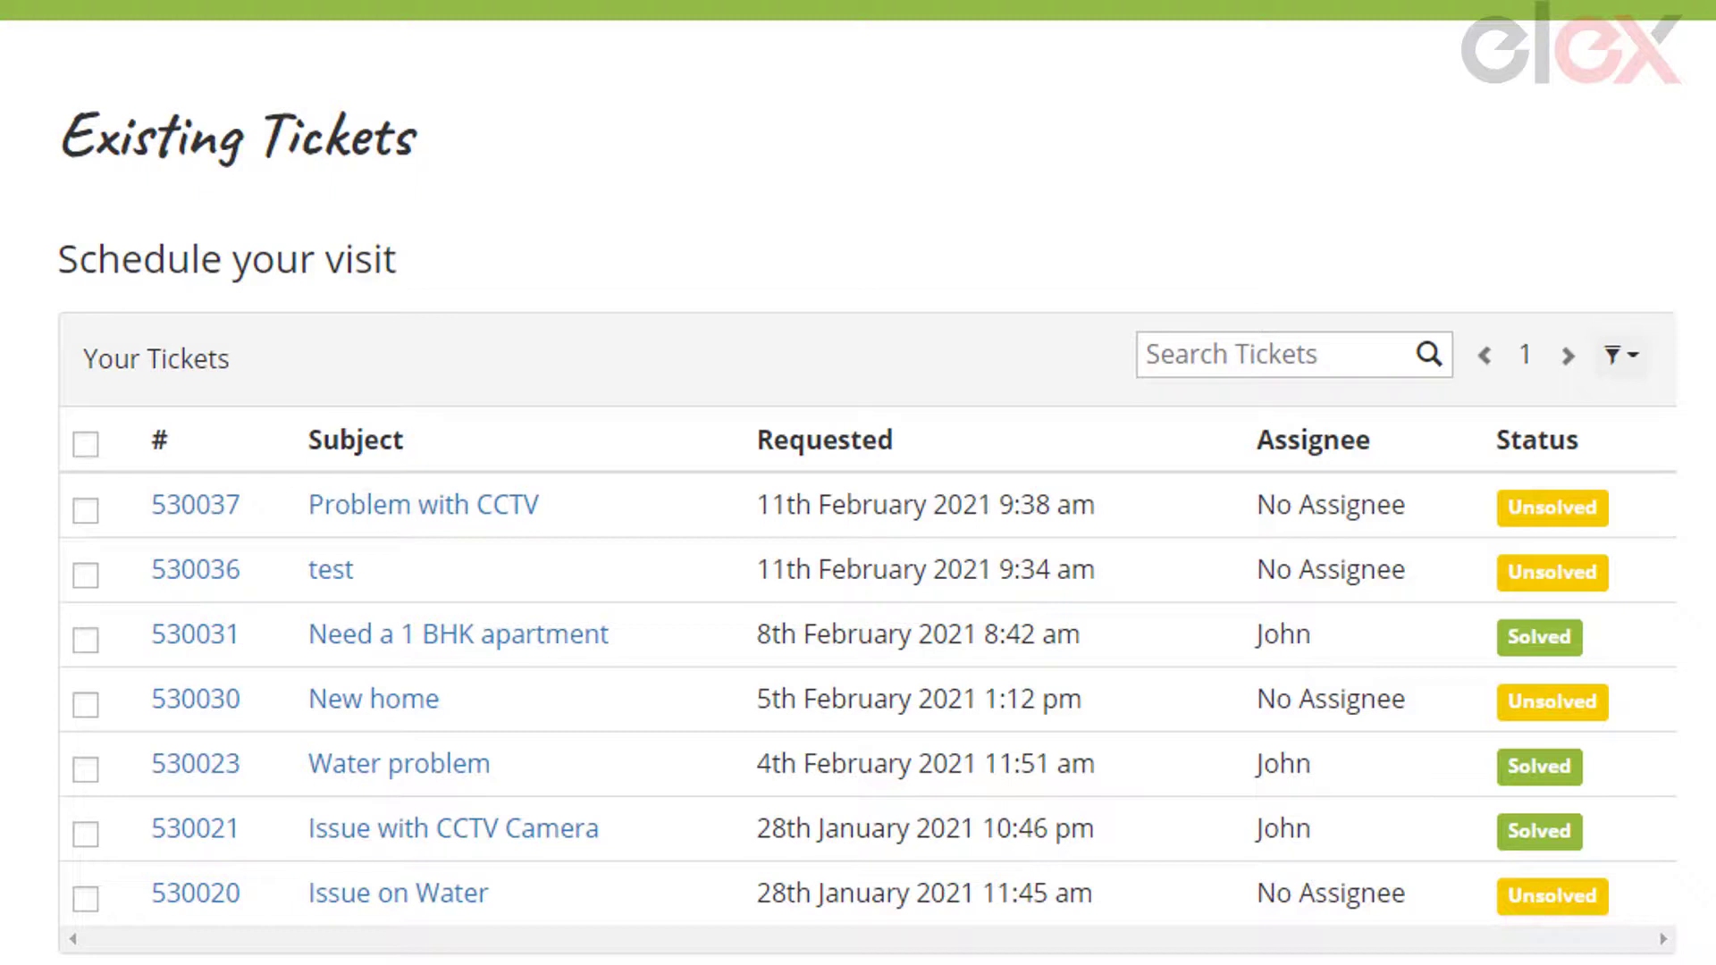
mouse_move(1610, 538)
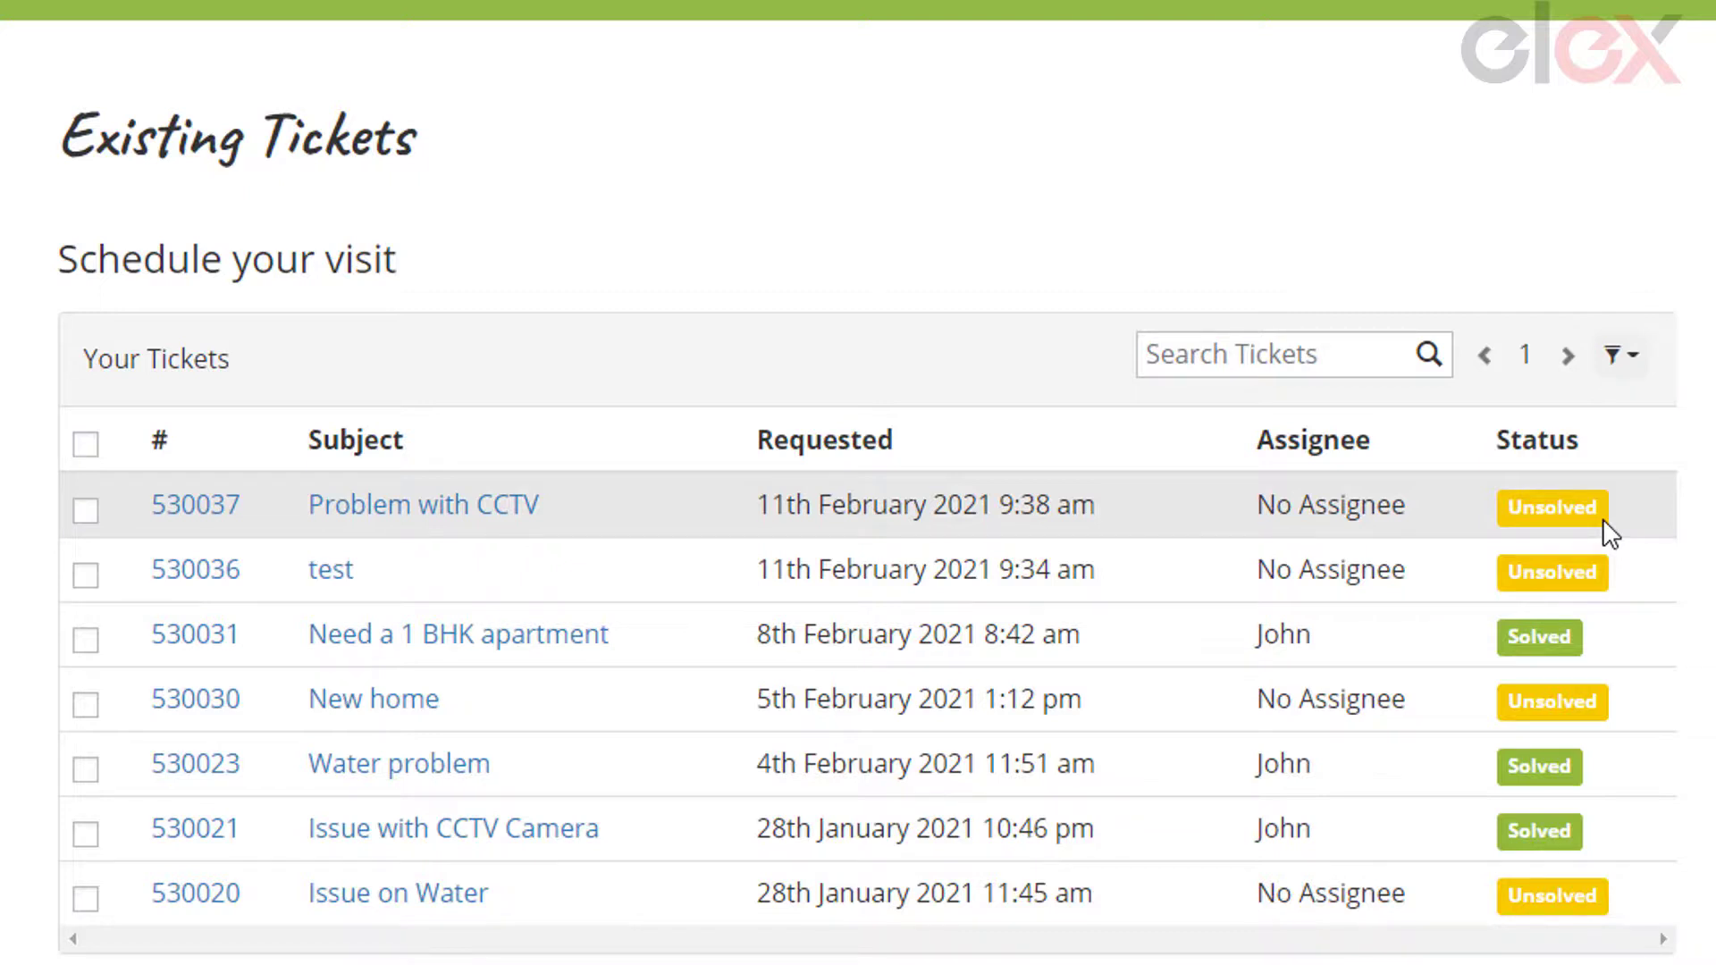
mouse_move(1648, 569)
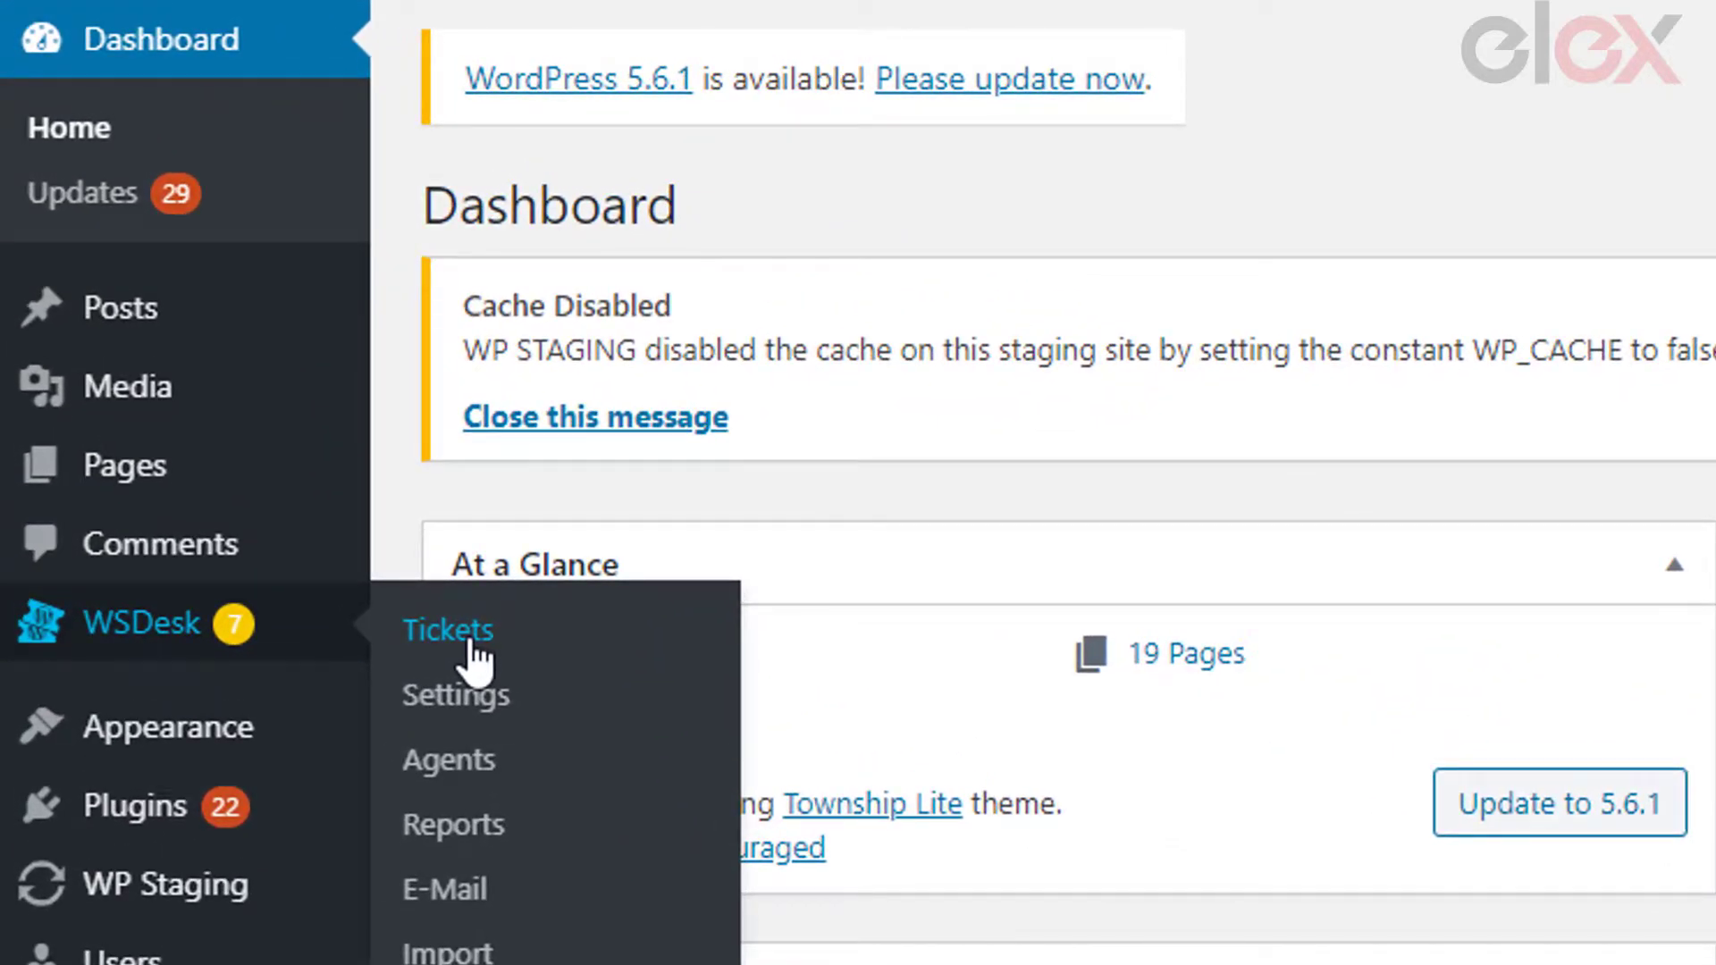
Go to the All Tickets list and find ticket 530037, Problem with CCTV.
click(448, 631)
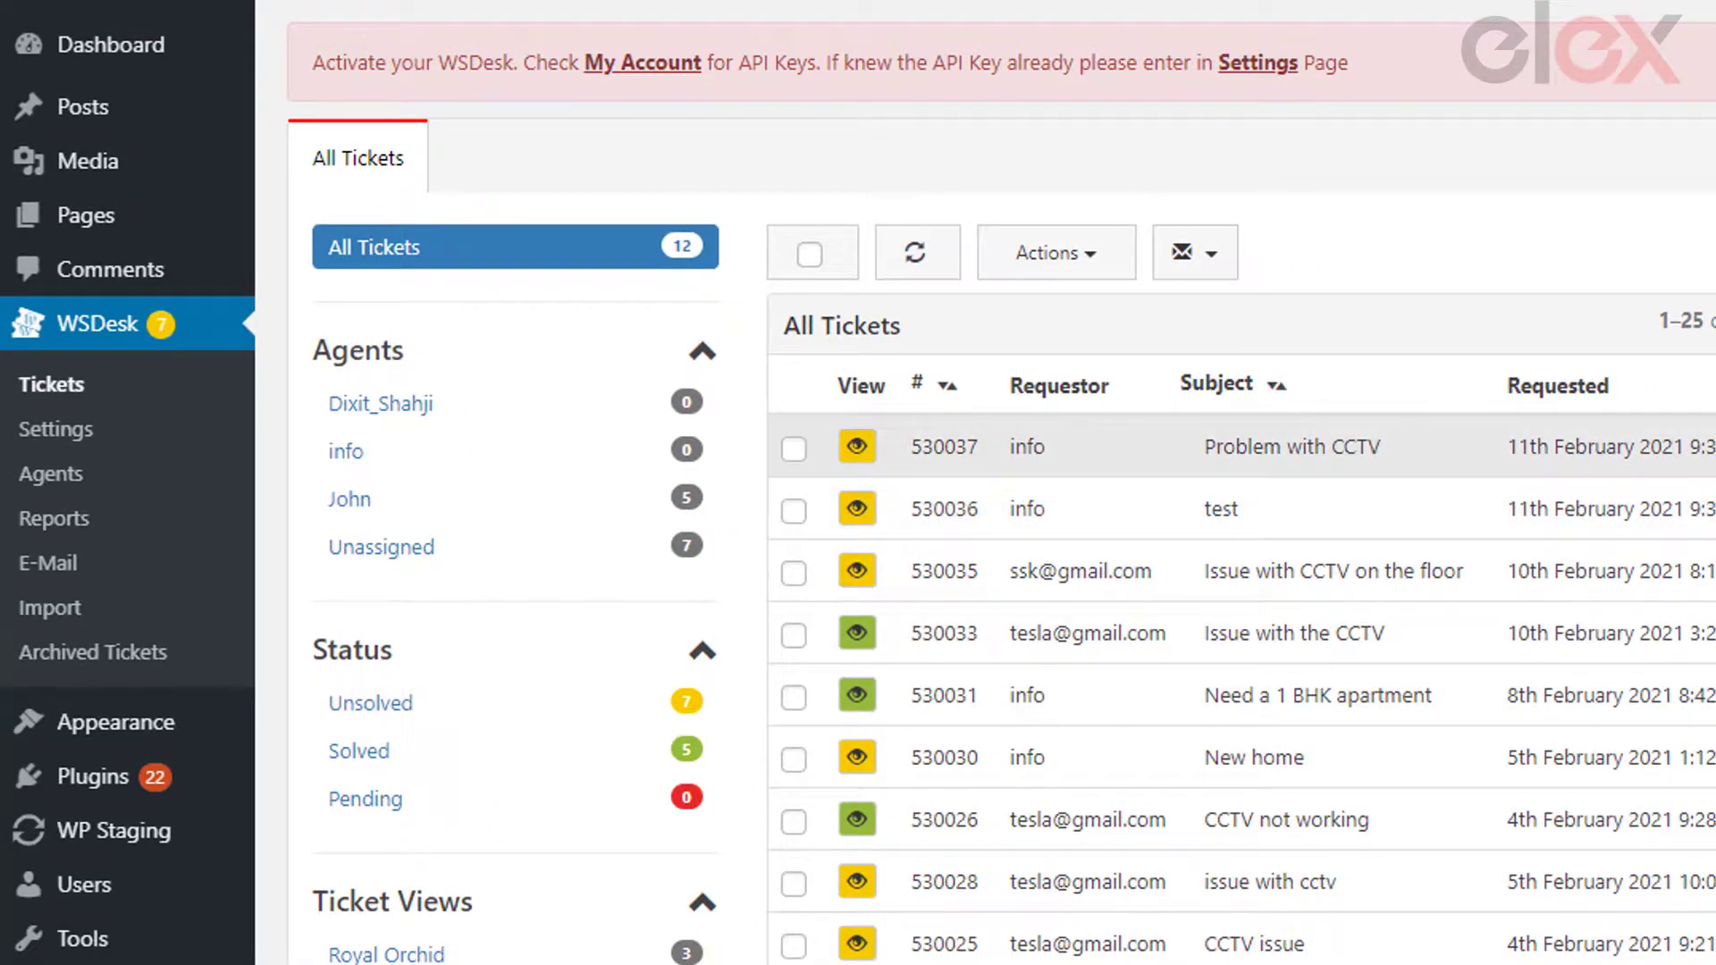
scroll(down, 3)
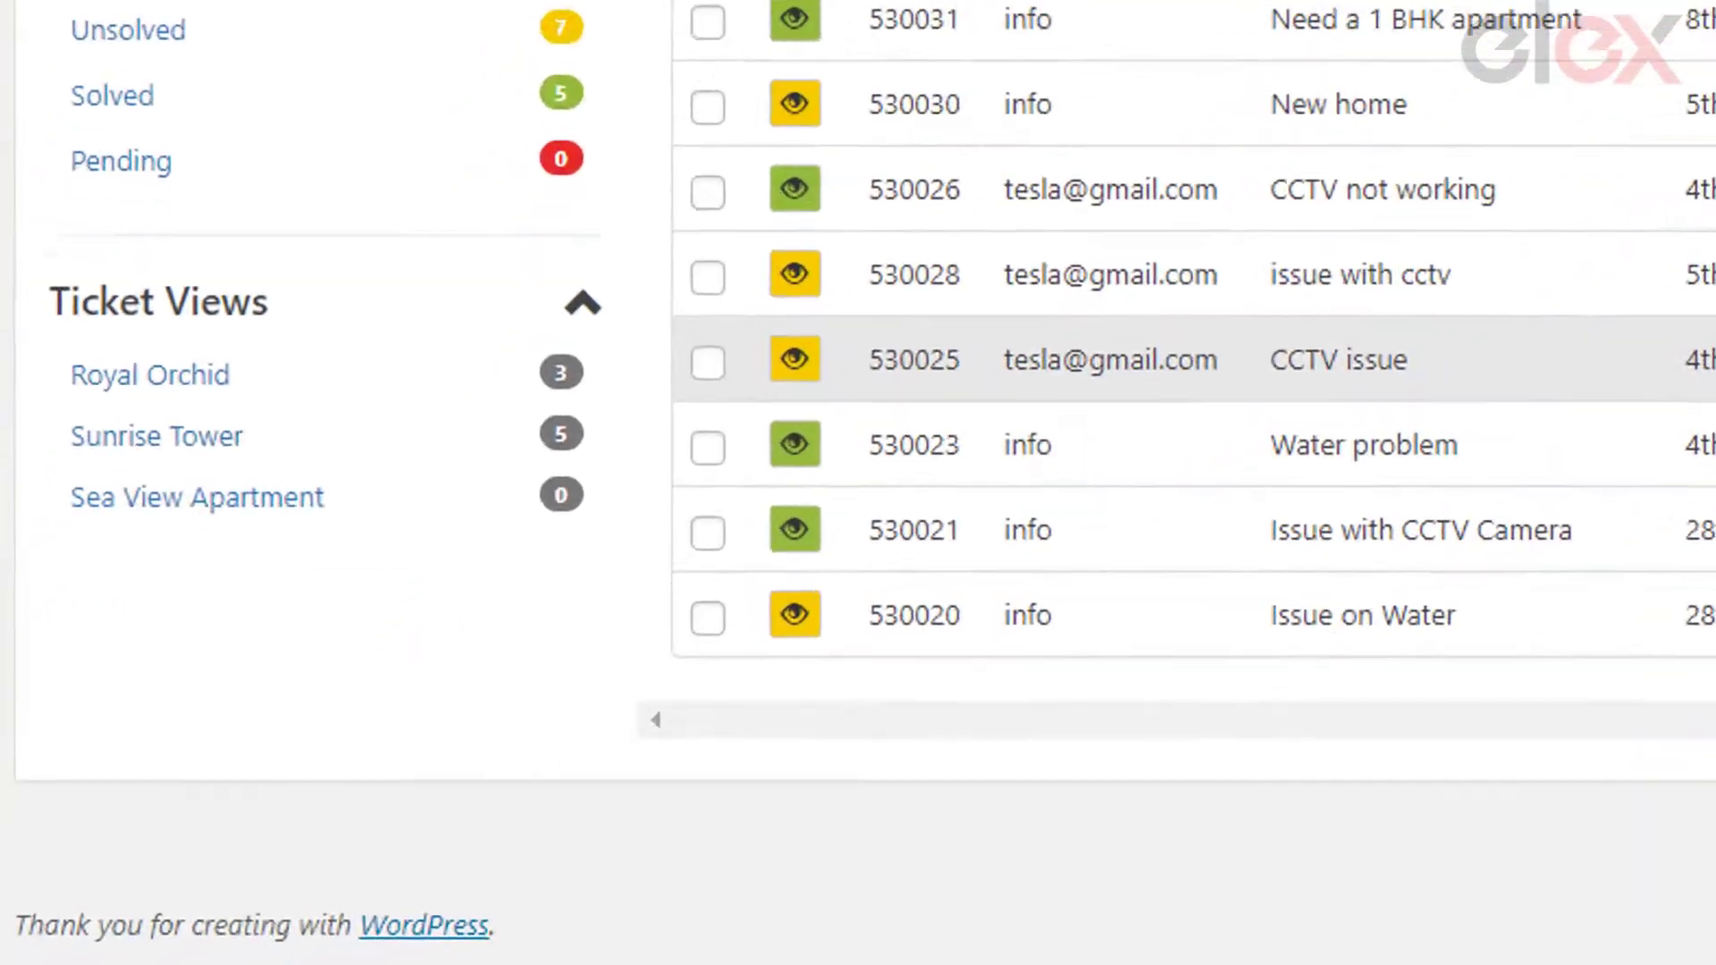
scroll(up, 3)
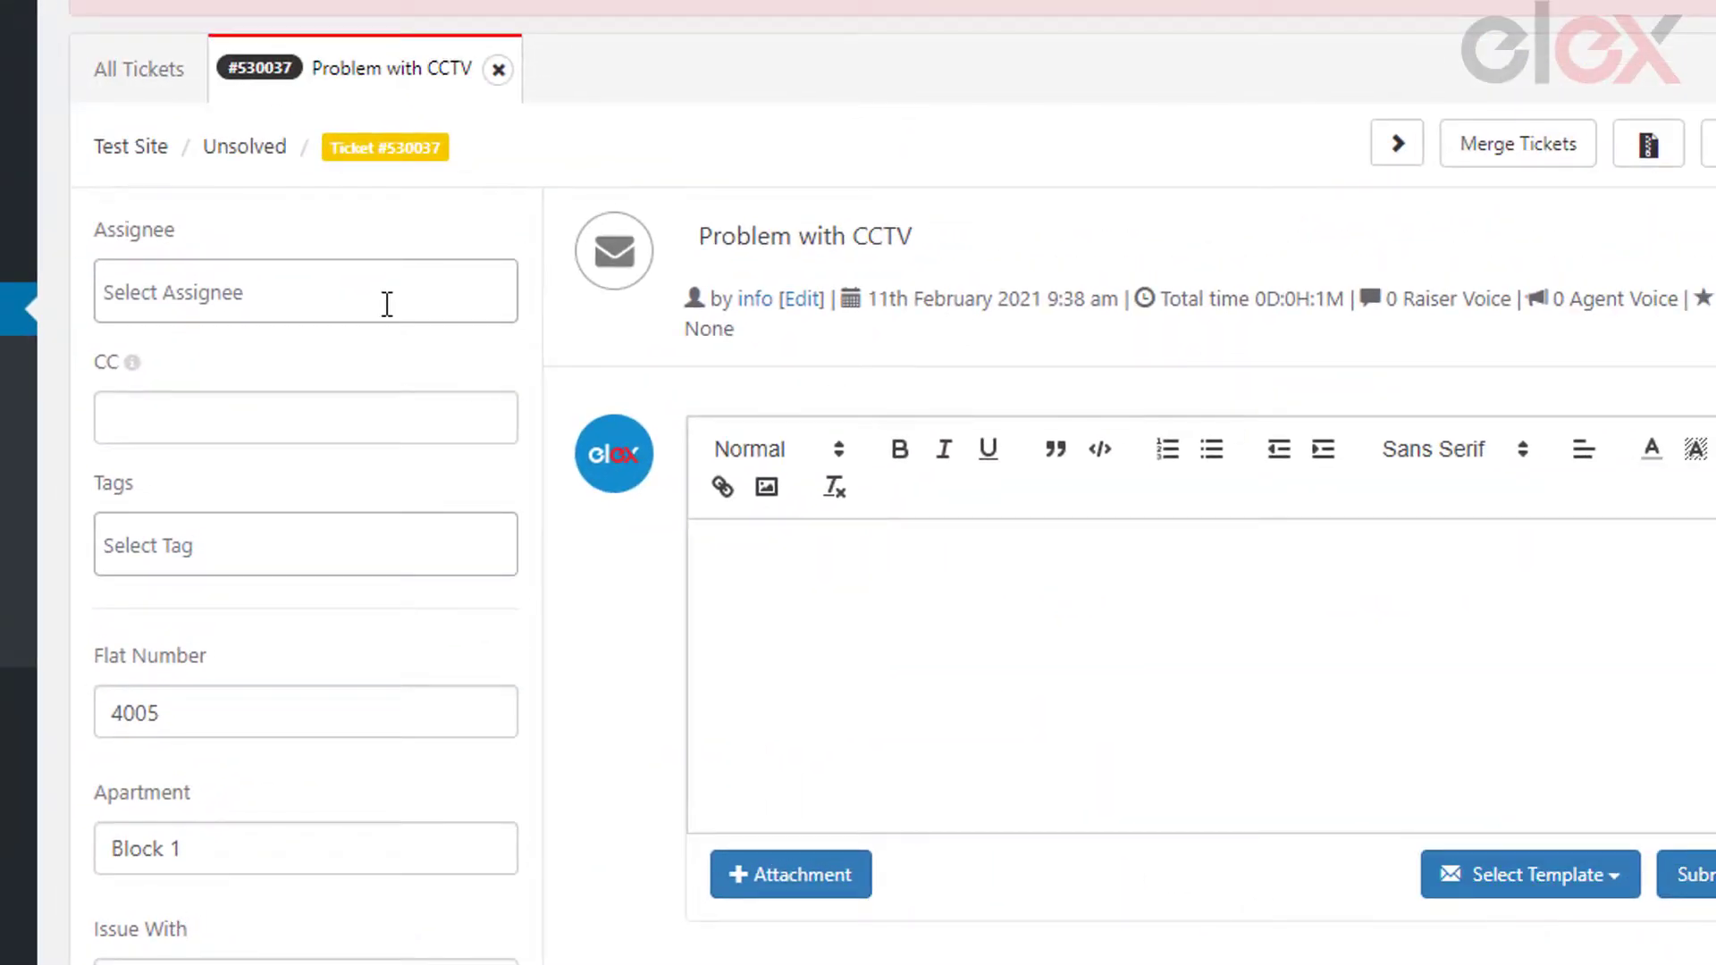
Assign ticket 530037 to agent John and begin the reply with 'The Is'.
click(305, 291)
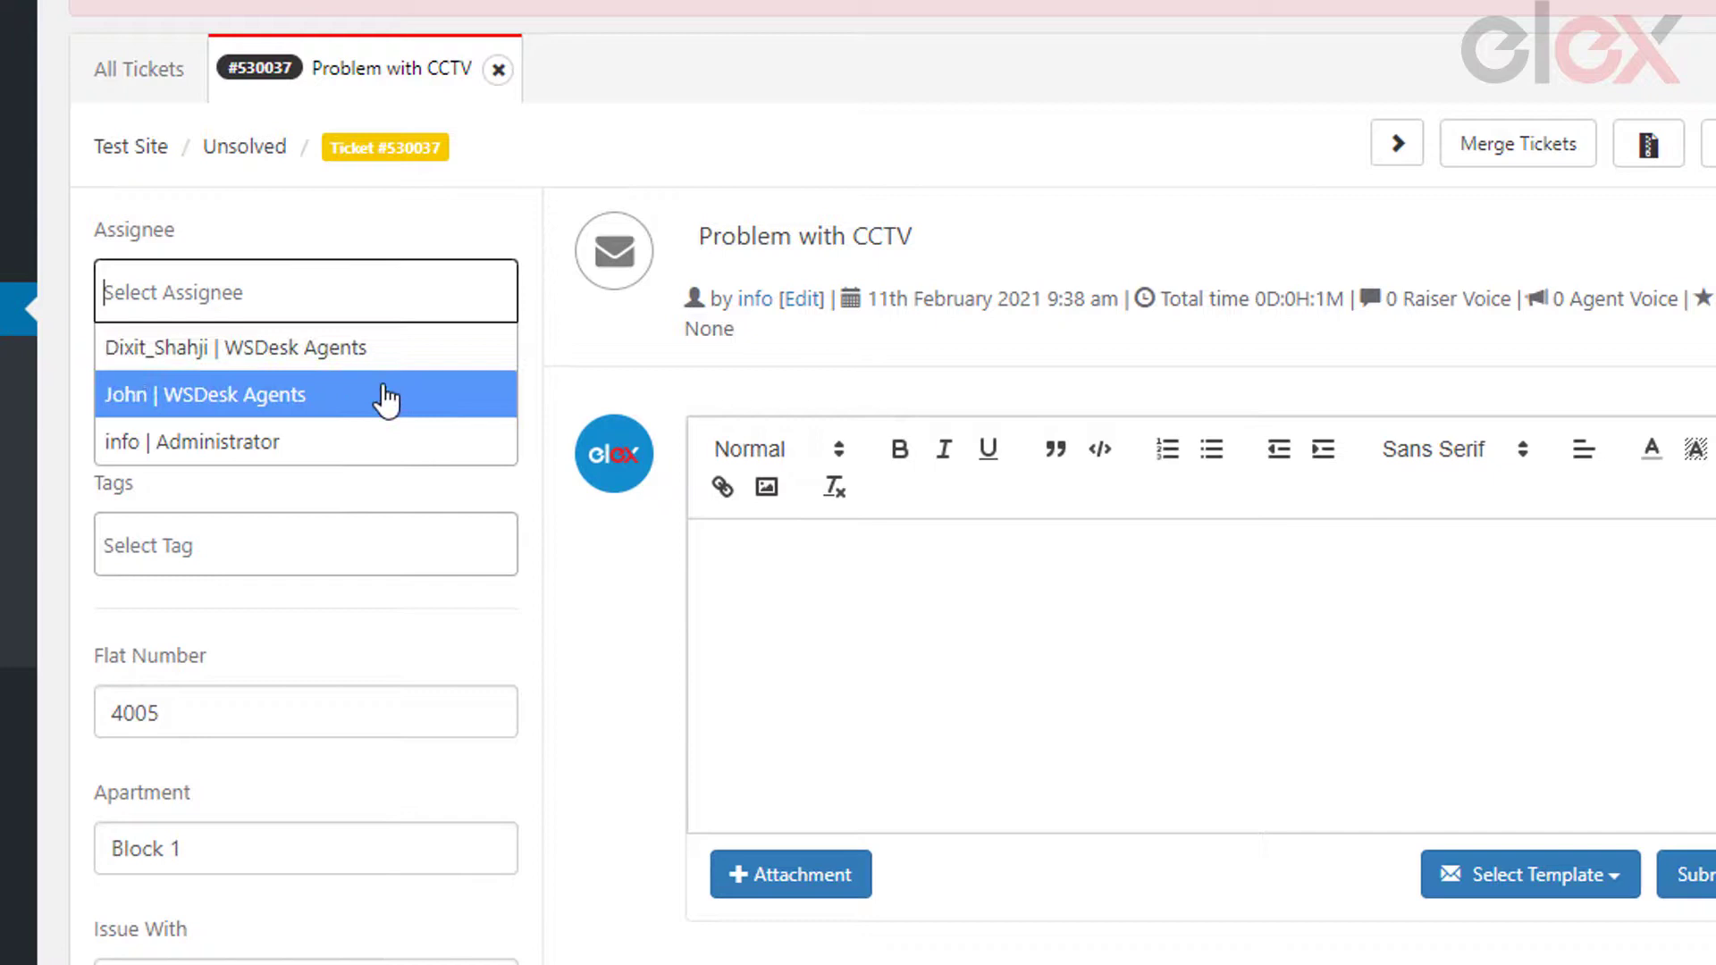
click(205, 394)
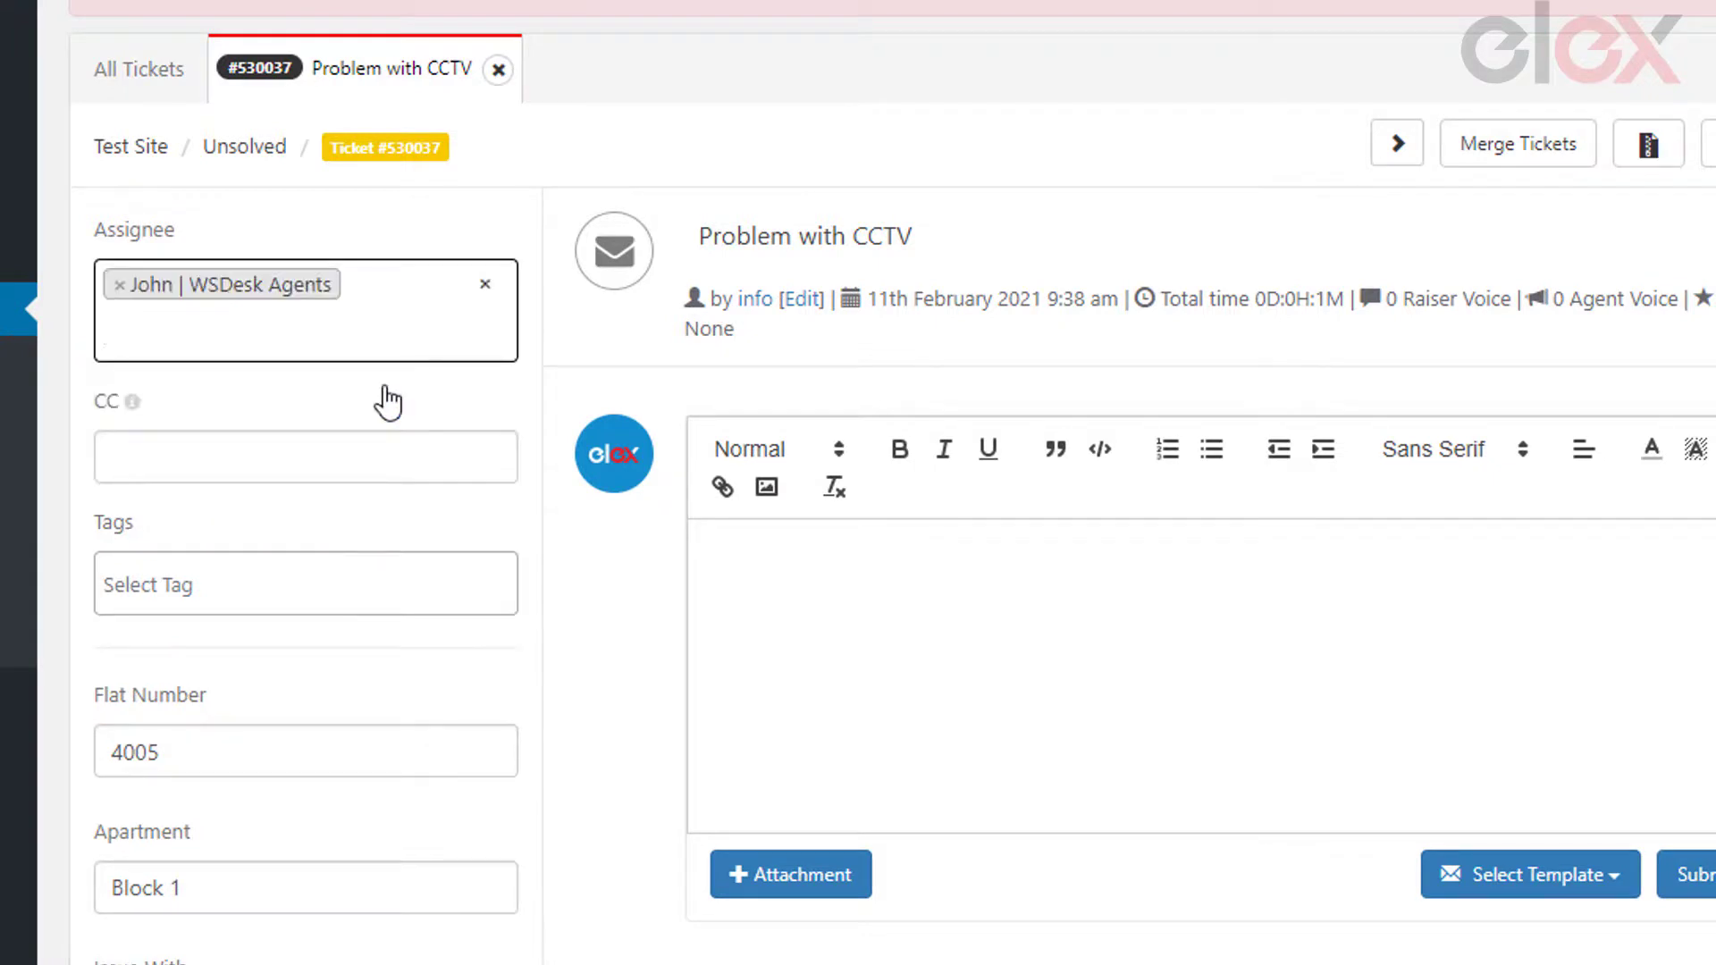
click(749, 577)
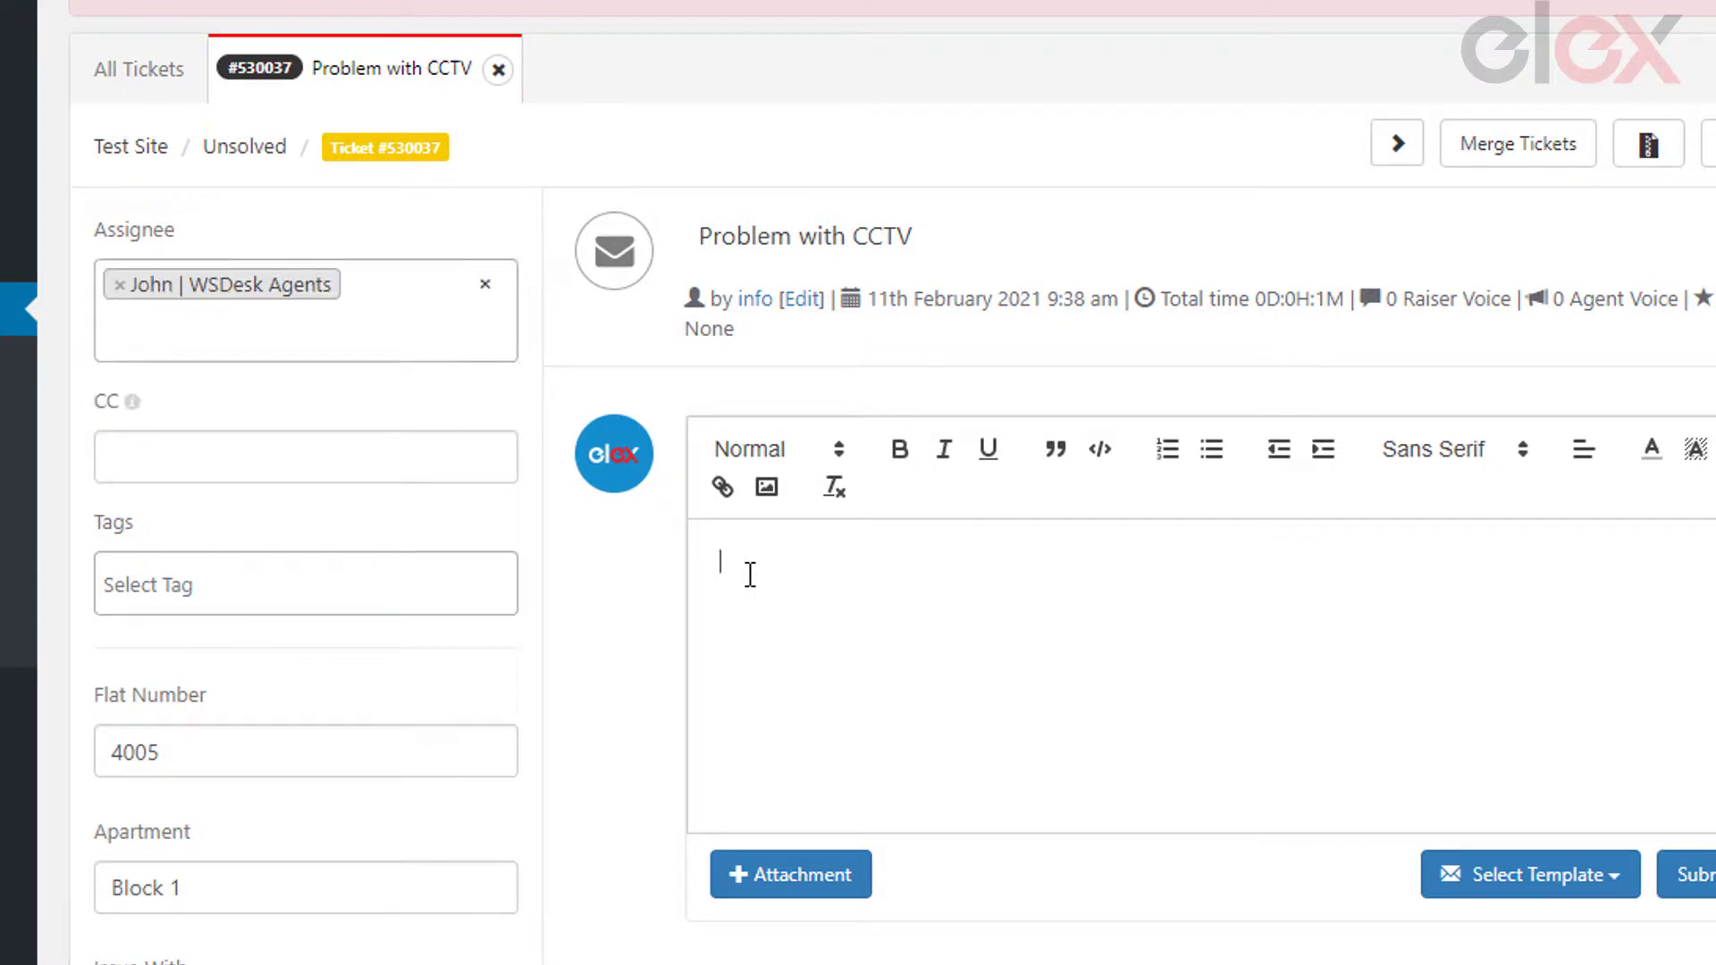
text(The Is)
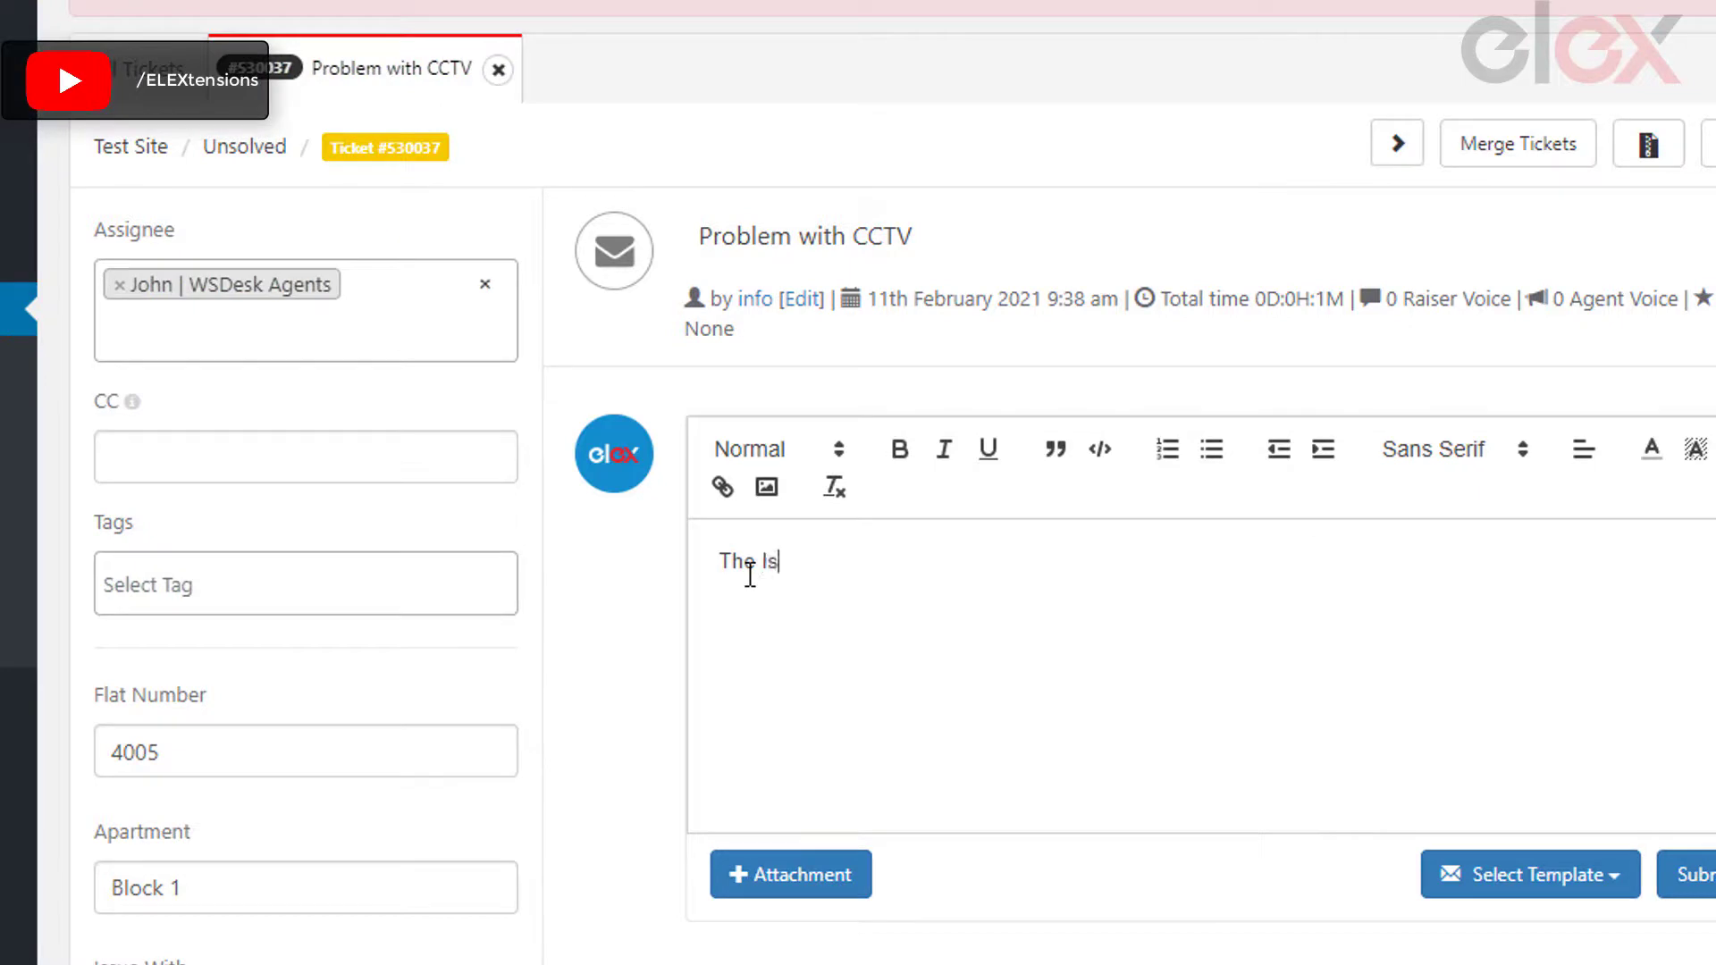